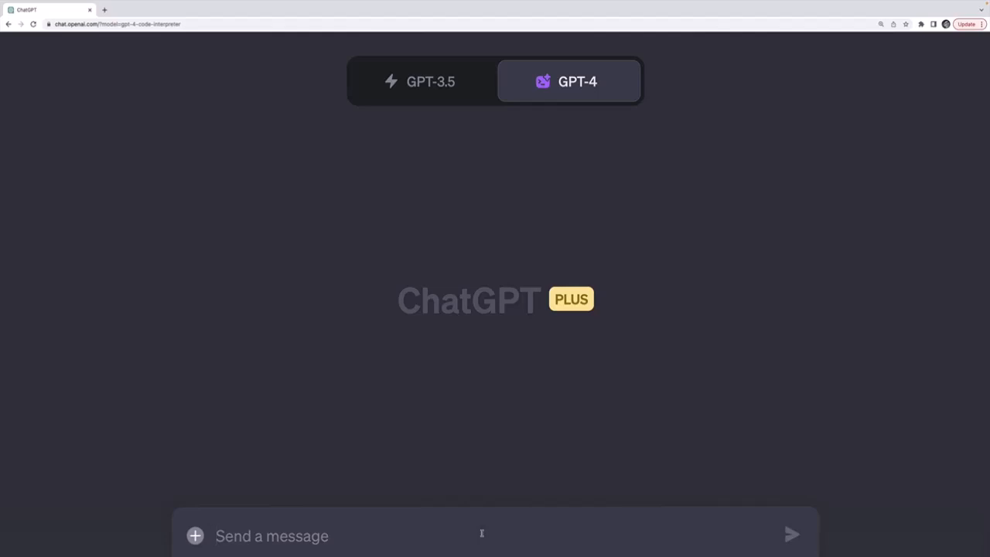
Draft the prompt 'I need a Python function that expects two numbers and returns the product of the two numbers'
type("I need you to write me a")
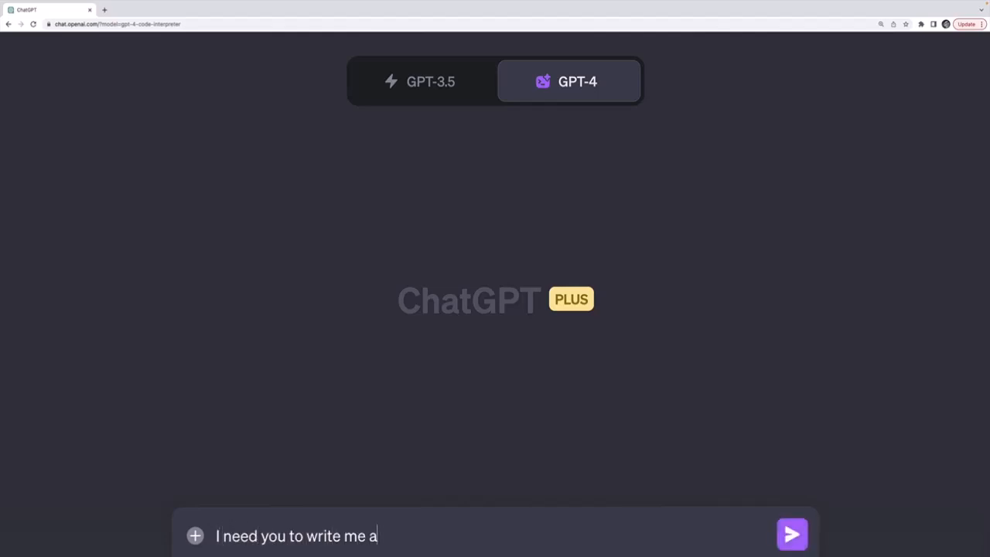
type("Python funct")
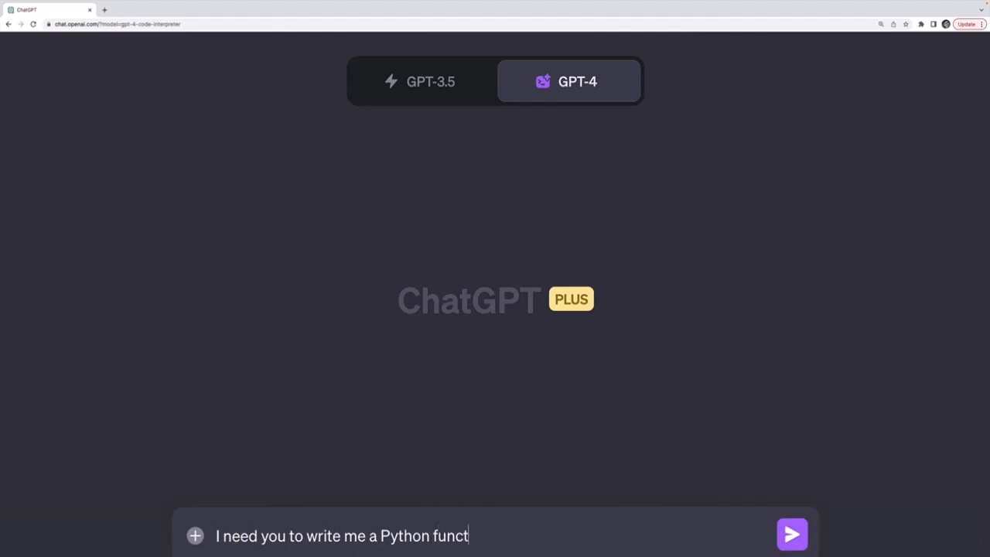
type("ion that e")
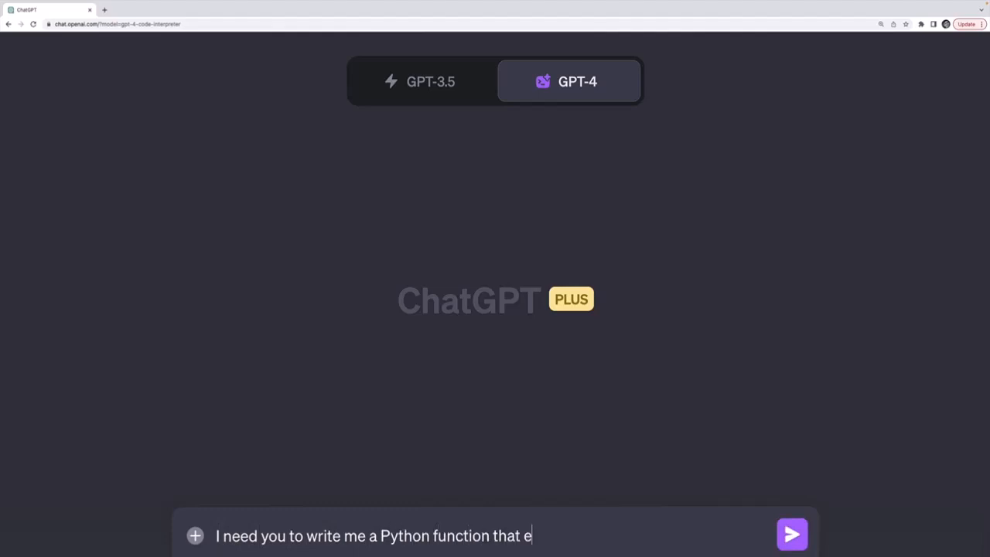
type("xpects two number")
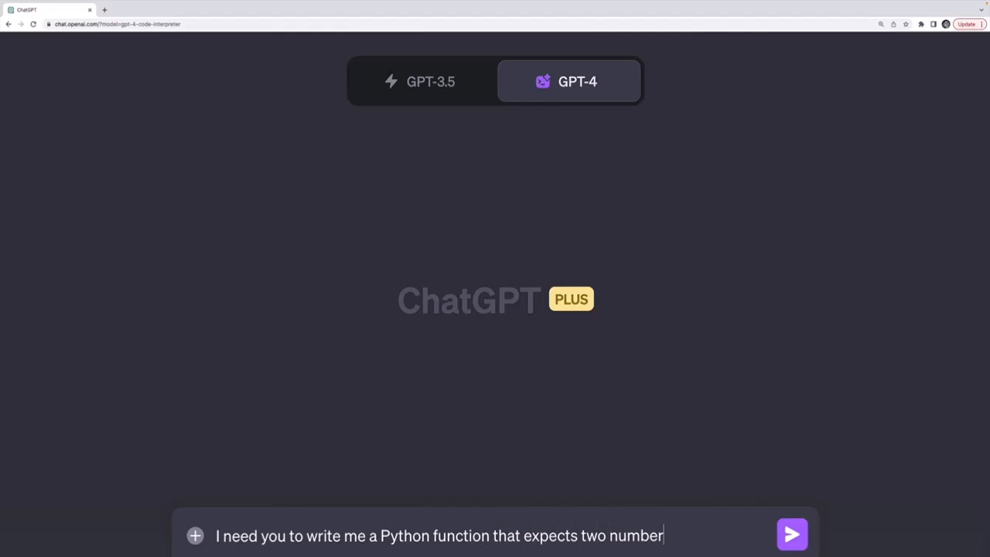
type("s and r")
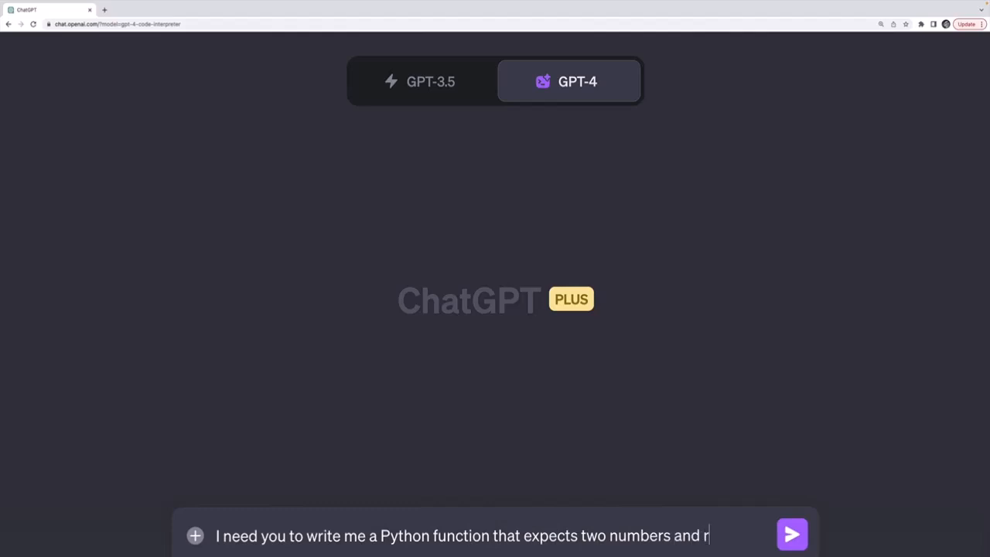
type("eturn the produc")
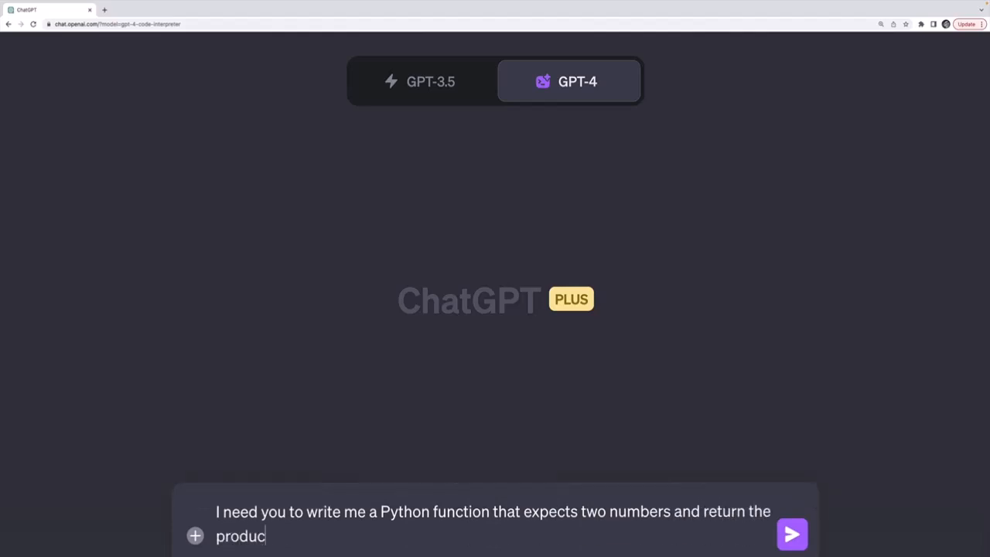
type("t of the two number")
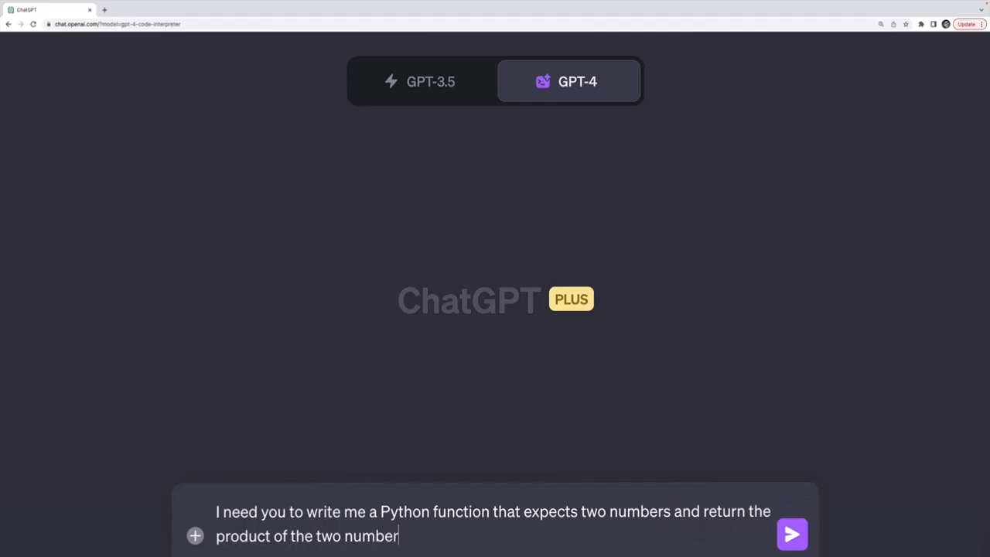
Send the request and read ChatGPT's multiply(a, b) function with its usage example
left_click(792, 532)
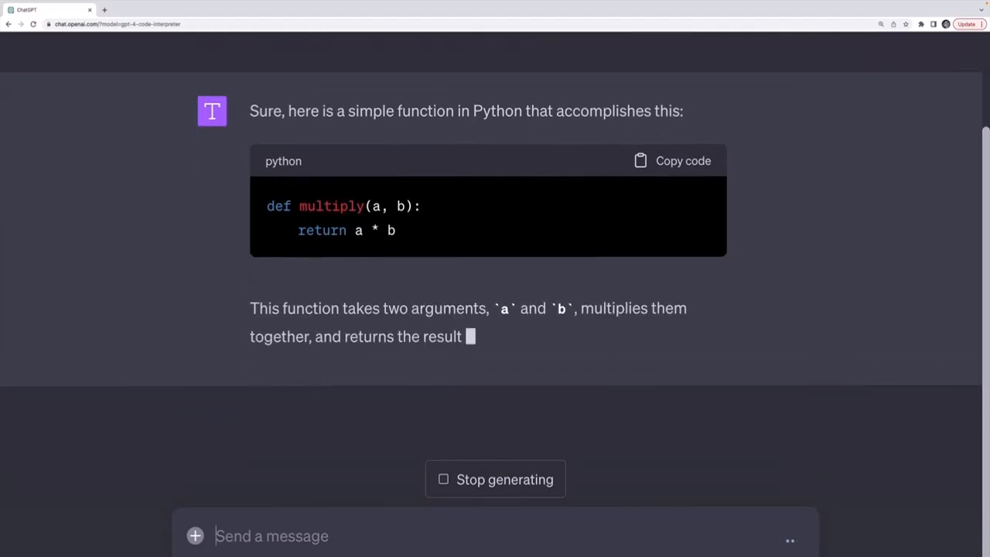
scroll("down", 3)
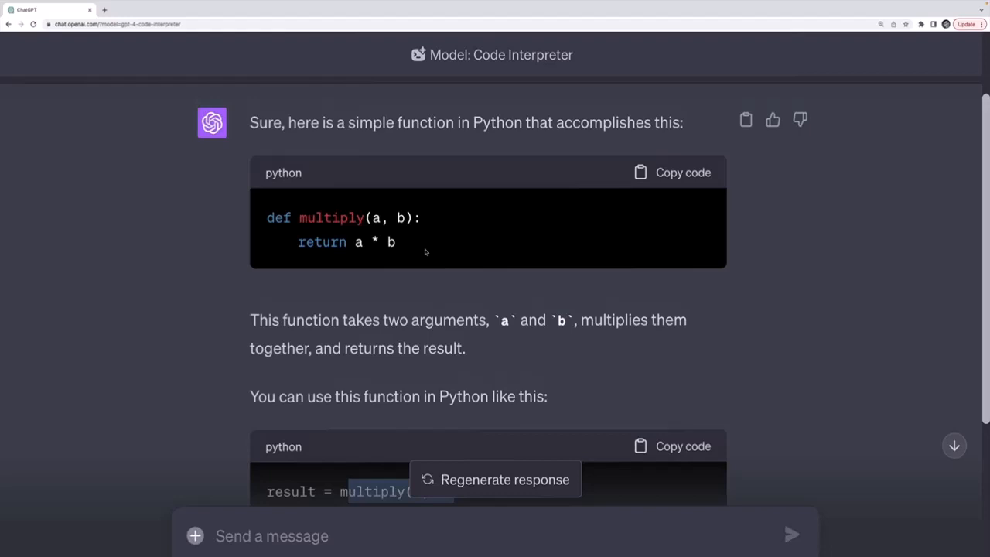
scroll("down", 3)
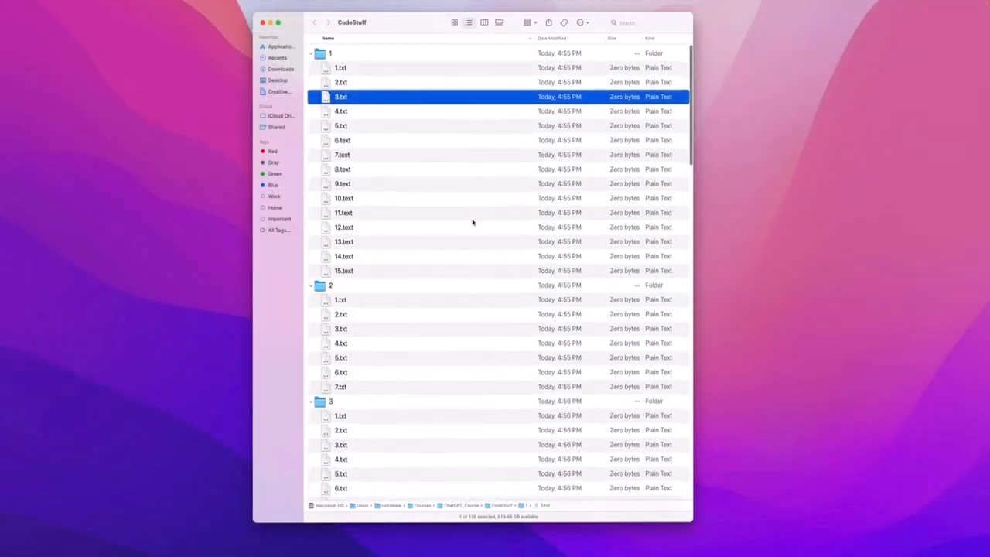
Look over 1.txt and 2.txt in folder 1 and scroll through subfolders 1–6 of empty text files
left_click(340, 68)
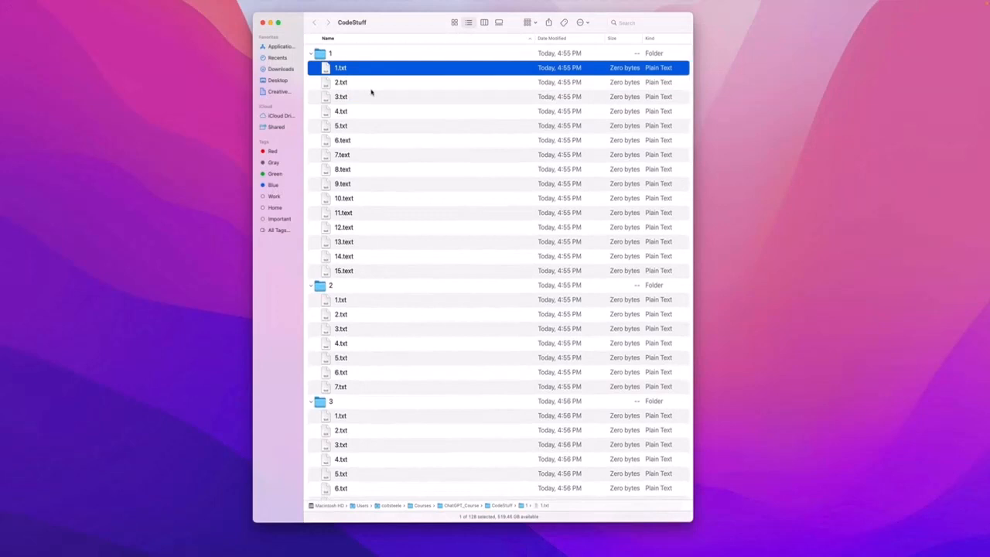
mouse_move(409, 101)
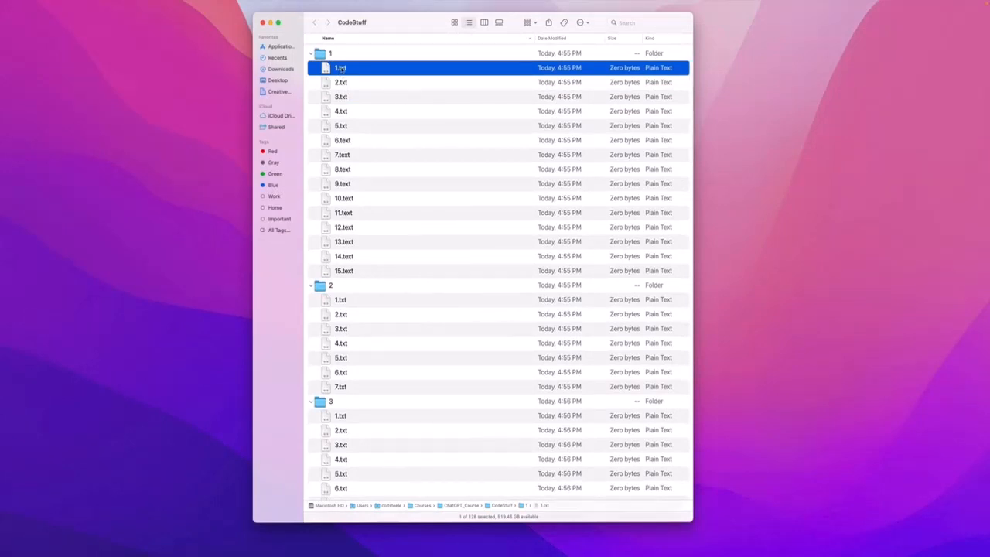
mouse_move(359, 99)
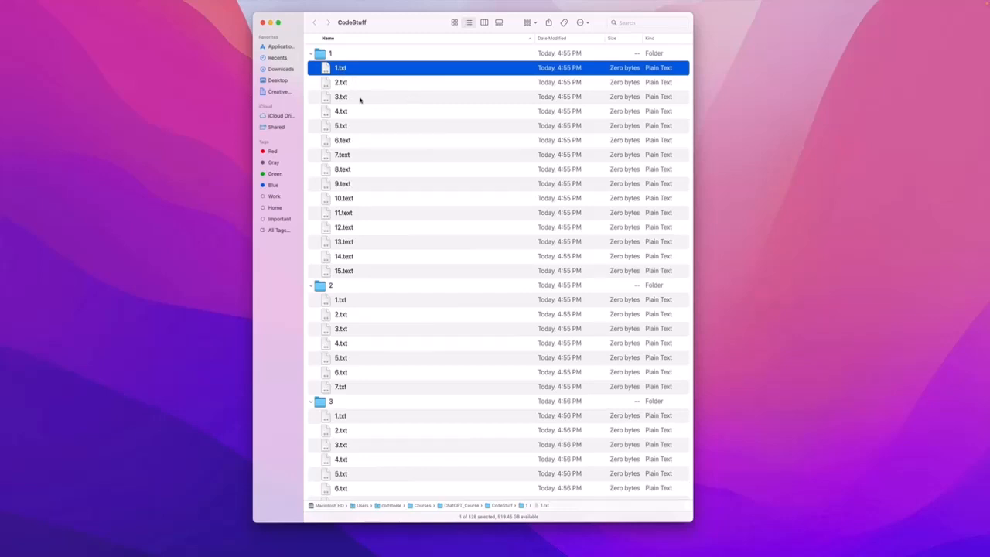
mouse_move(362, 93)
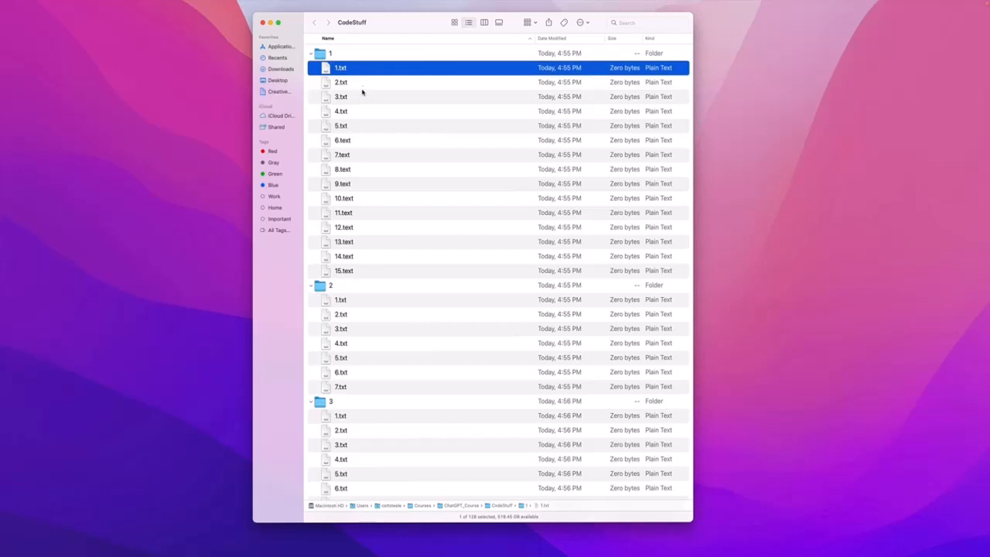
left_click(343, 82)
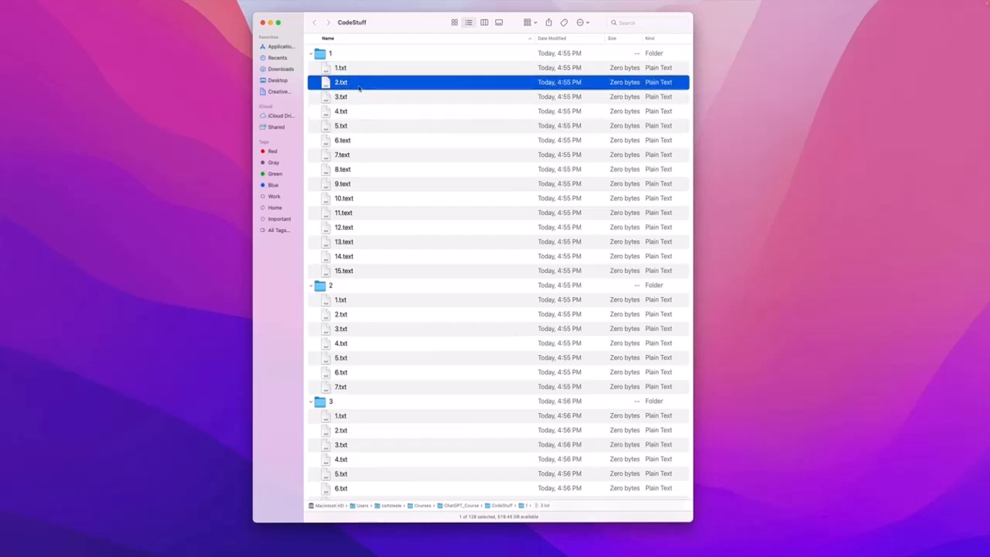
mouse_move(408, 139)
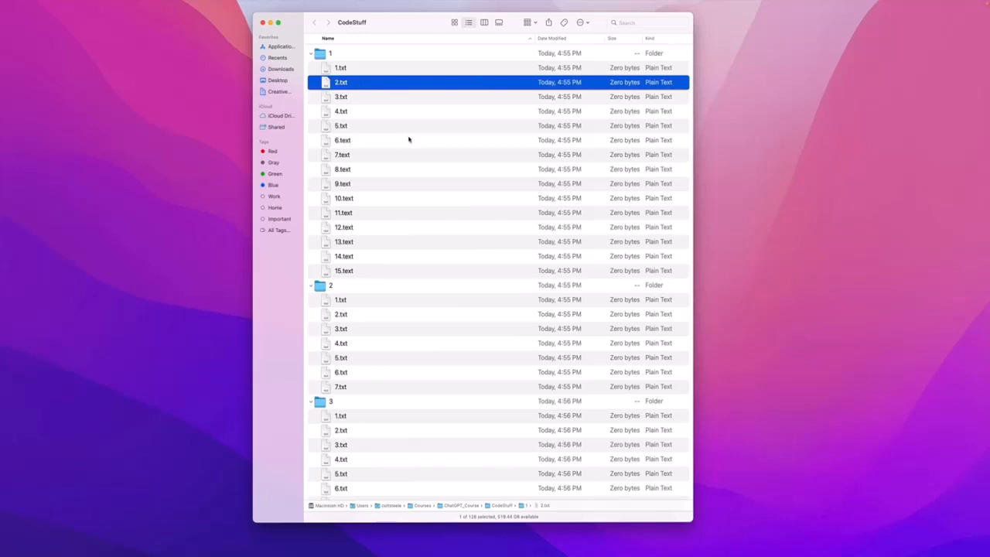
scroll("down", 3)
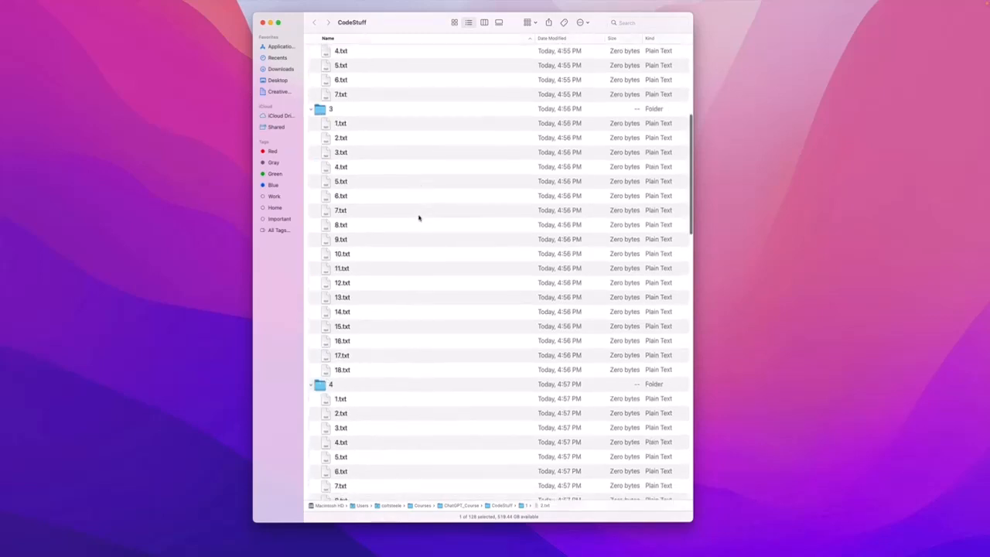
scroll("down", 3)
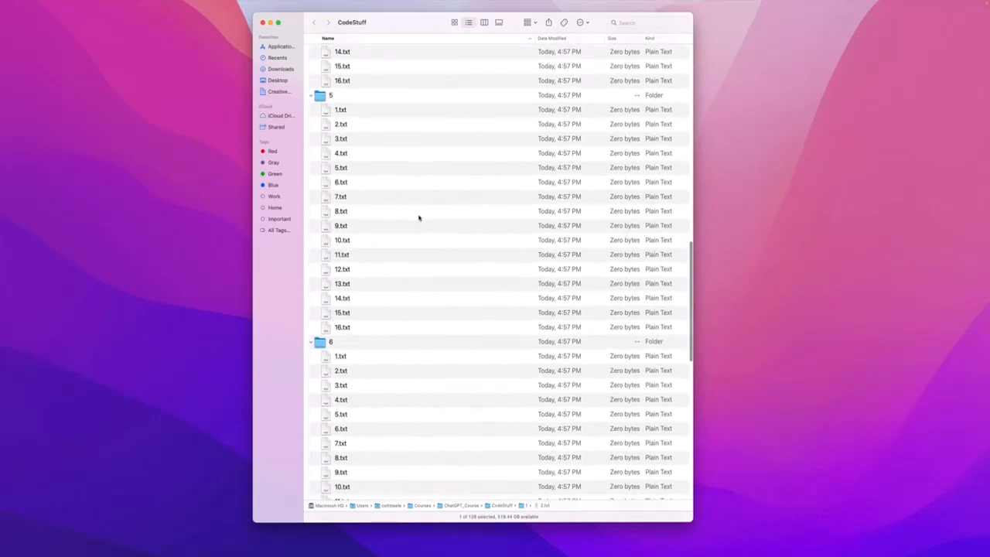
mouse_move(503, 247)
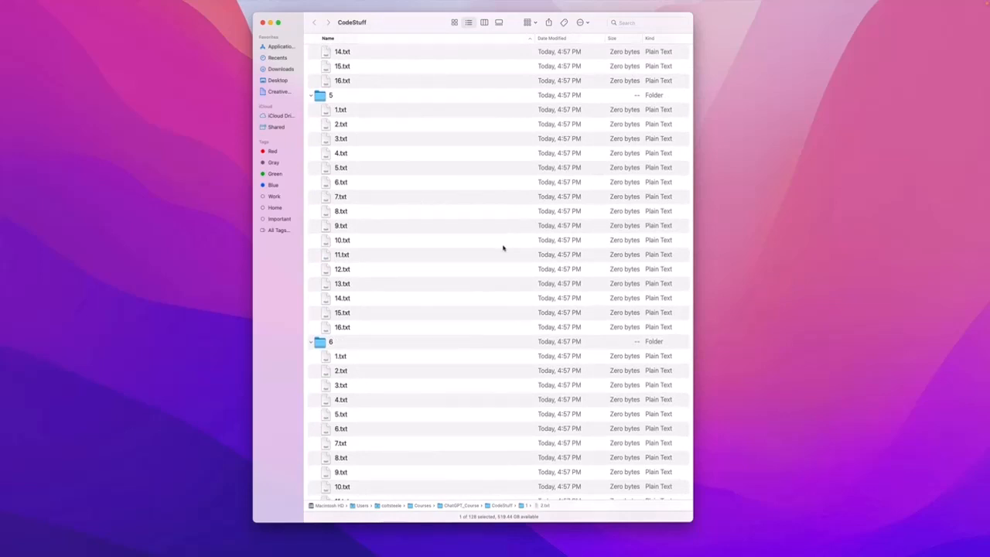
mouse_move(402, 145)
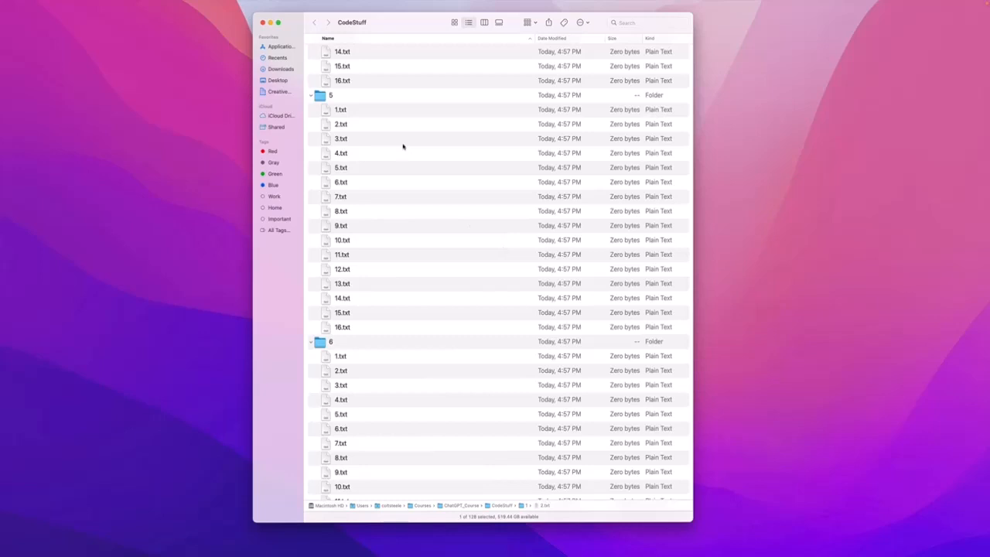
scroll("down", 3)
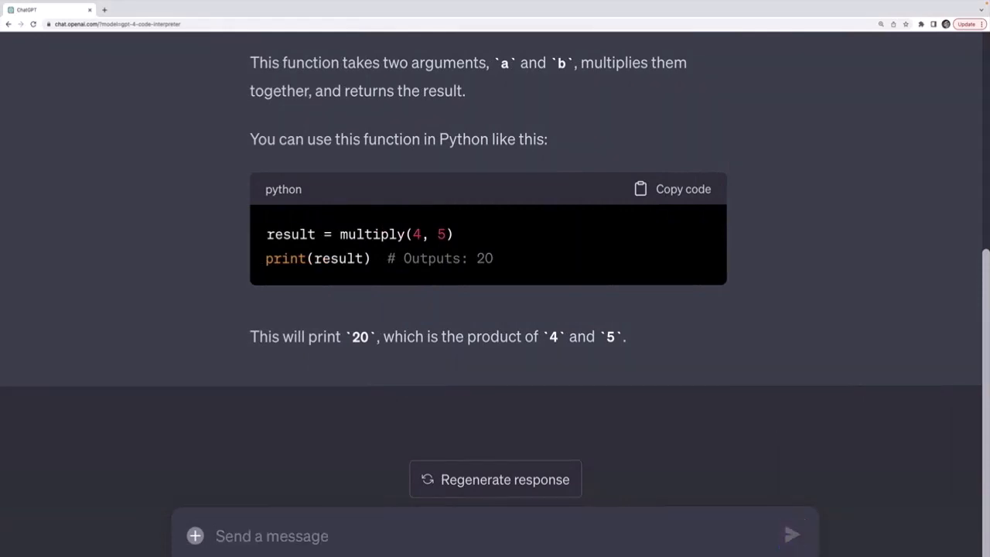
Try out sample file names like 01 and 02_01 in the message box before clearing them
type("01_1.")
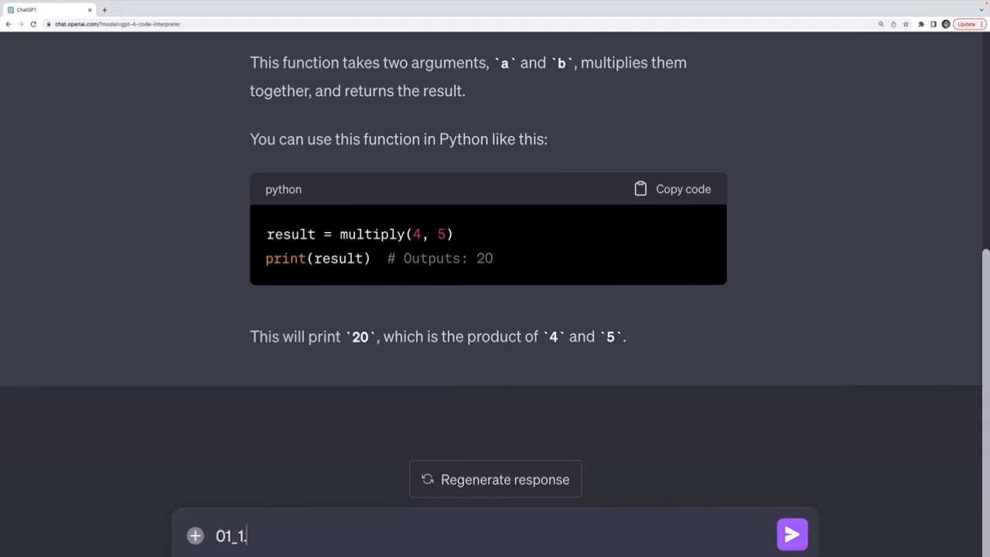
type("mph")
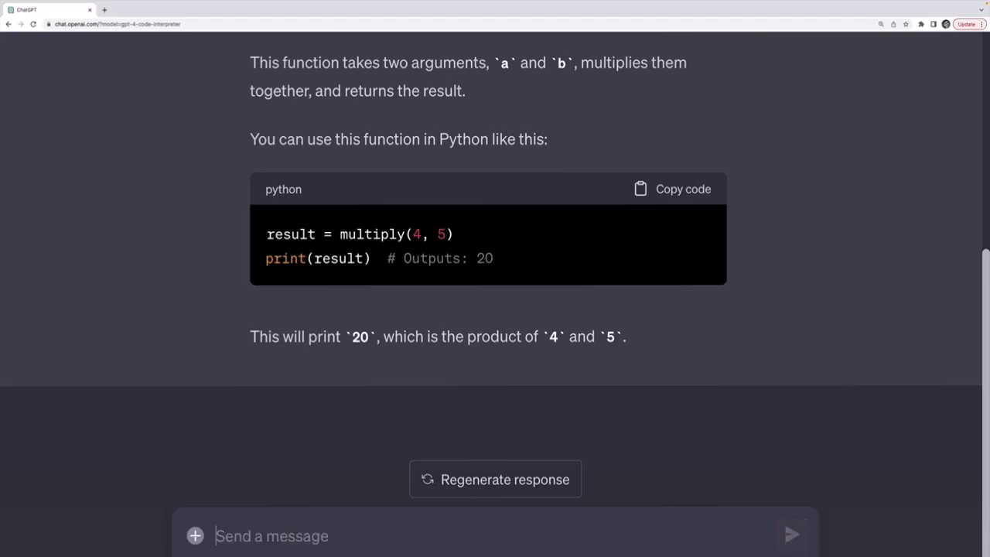
type("02_01")
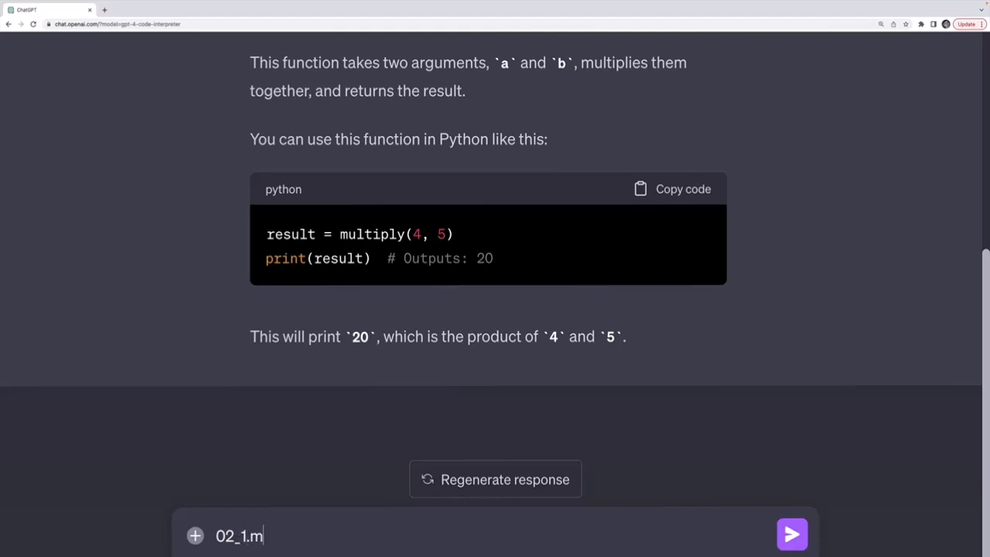
type("p4")
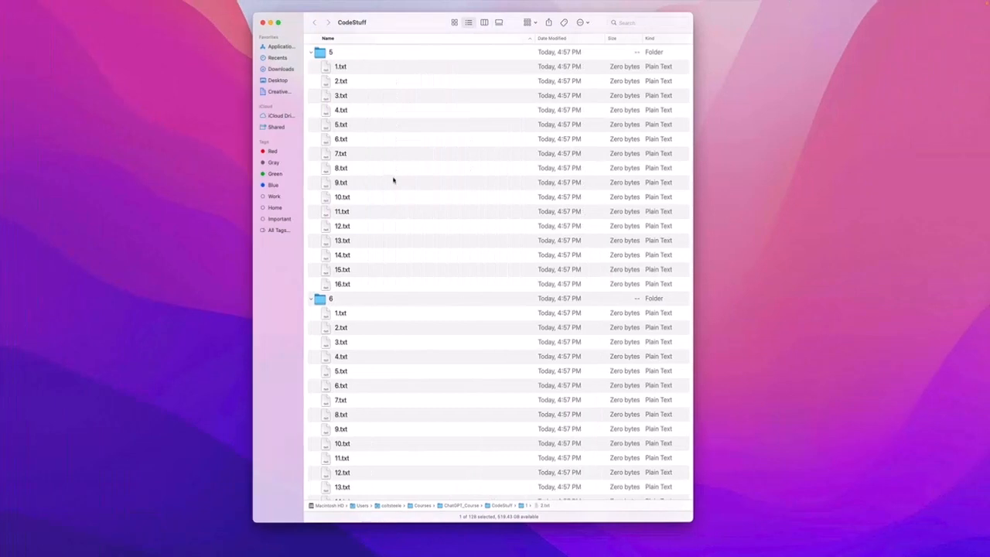
Inspect 4.txt in folder 5 and other sample files and numbered folders in the CodeStuff listing
left_click(340, 109)
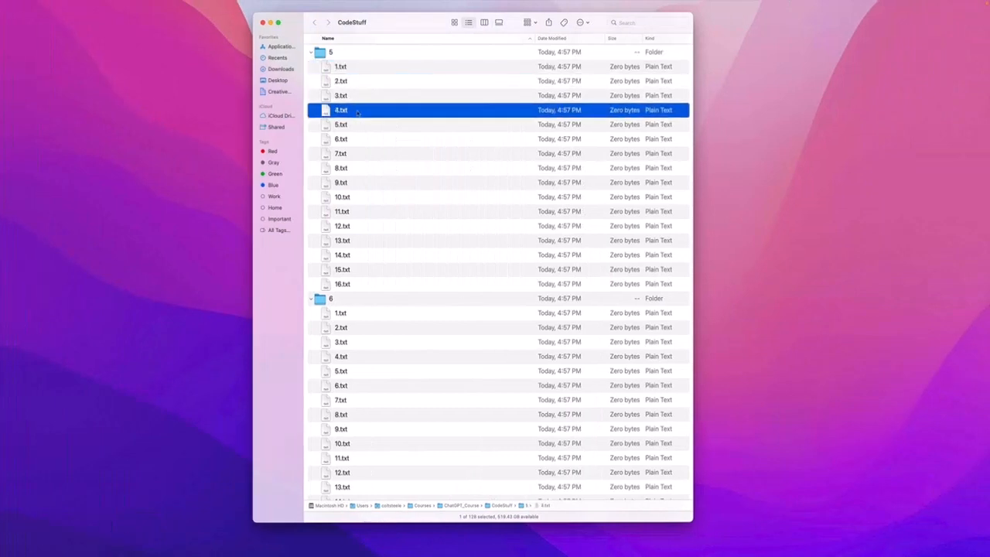
scroll("down", 3)
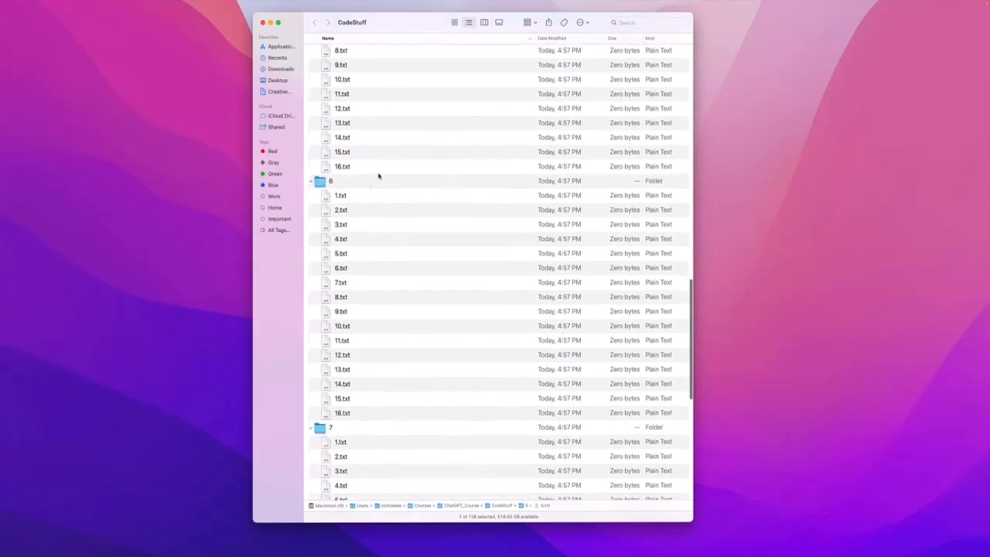
left_click(340, 238)
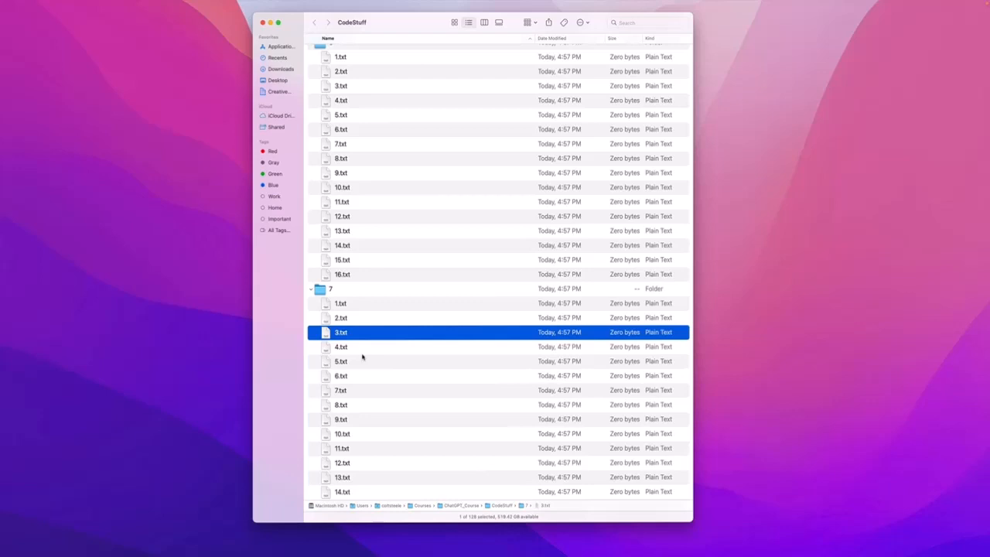
left_click(342, 289)
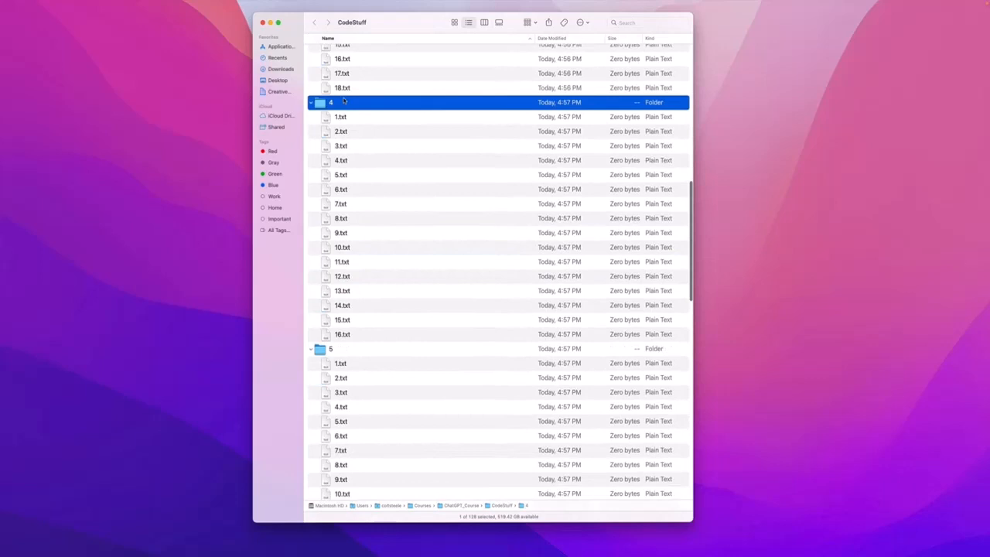
left_click(341, 118)
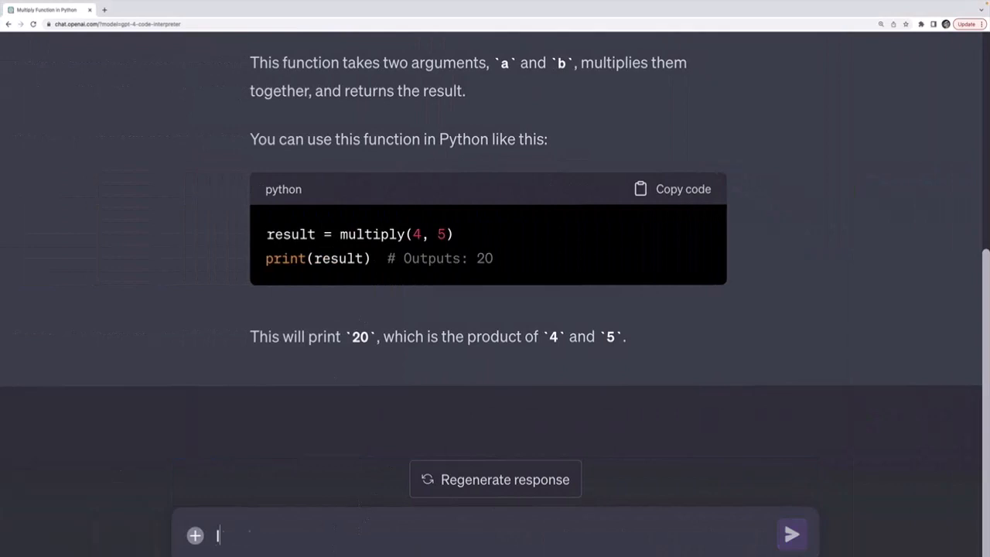
Describe the folder structure as a multi-line list of 1.txt, 2.txt, 3.txt per numbered folder
type("I have the following file structure:")
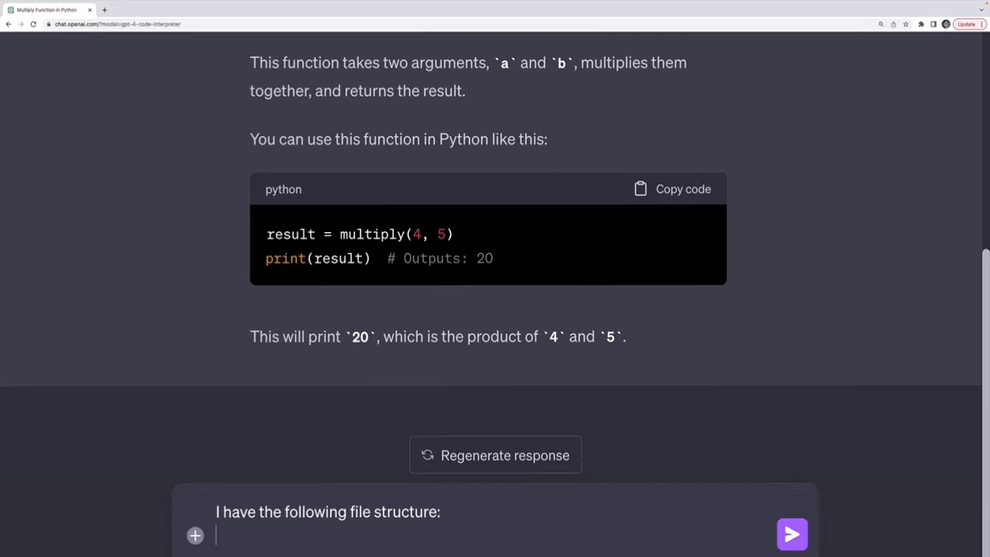
type("- 1/")
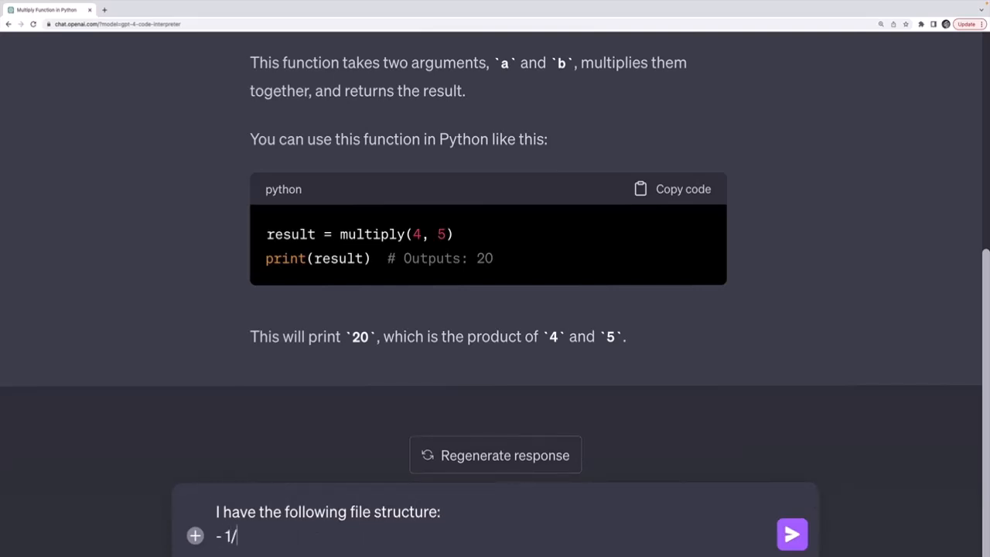
key("Enter")
type("-")
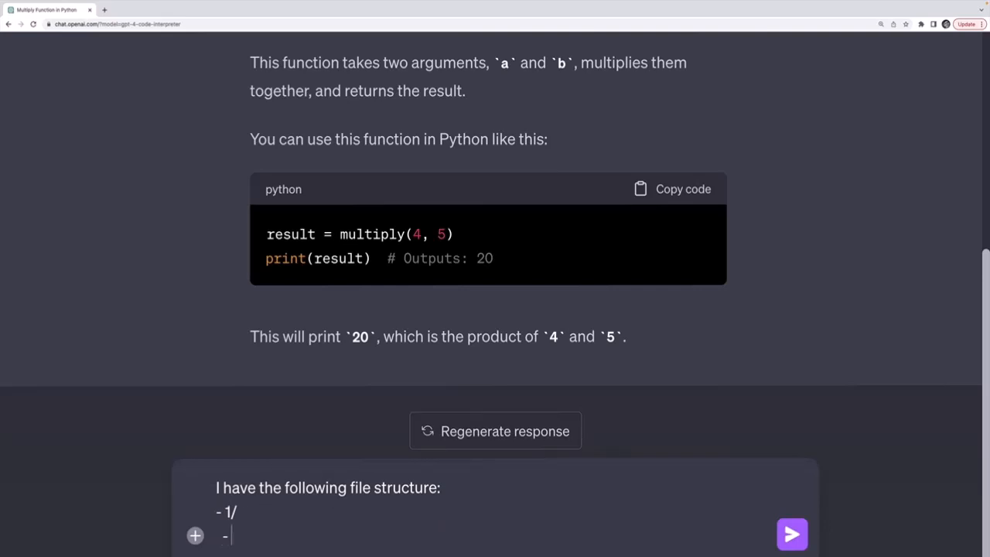
type("1.txt")
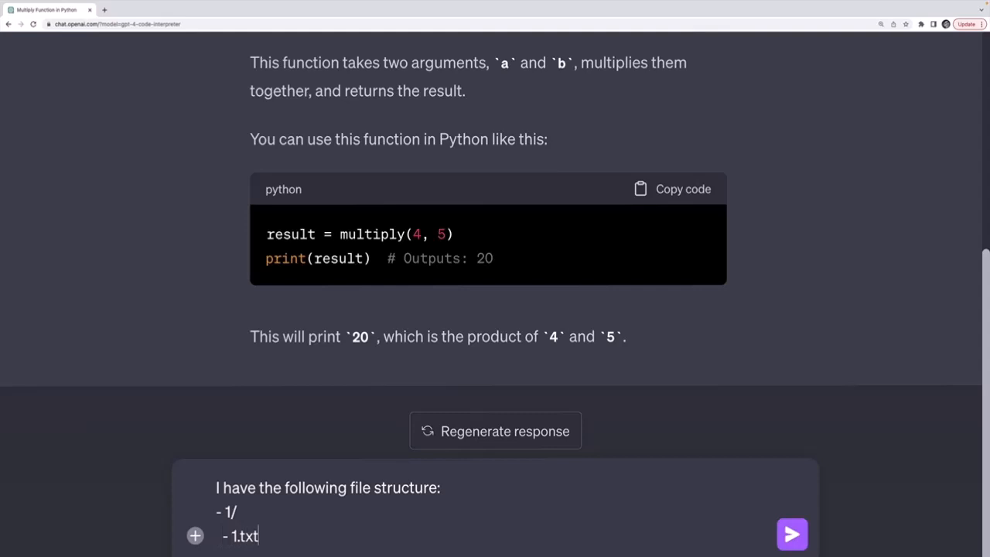
key("enter")
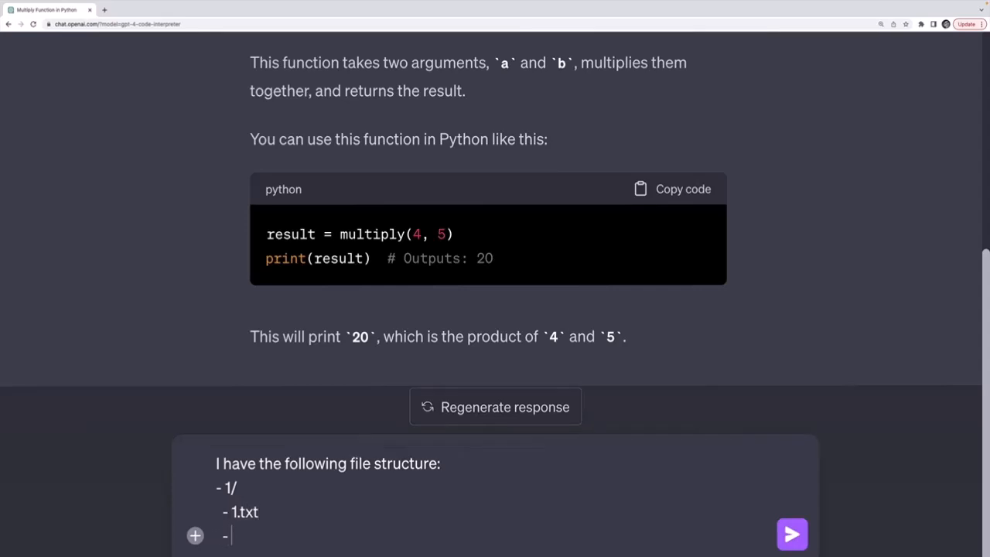
type("2.txt")
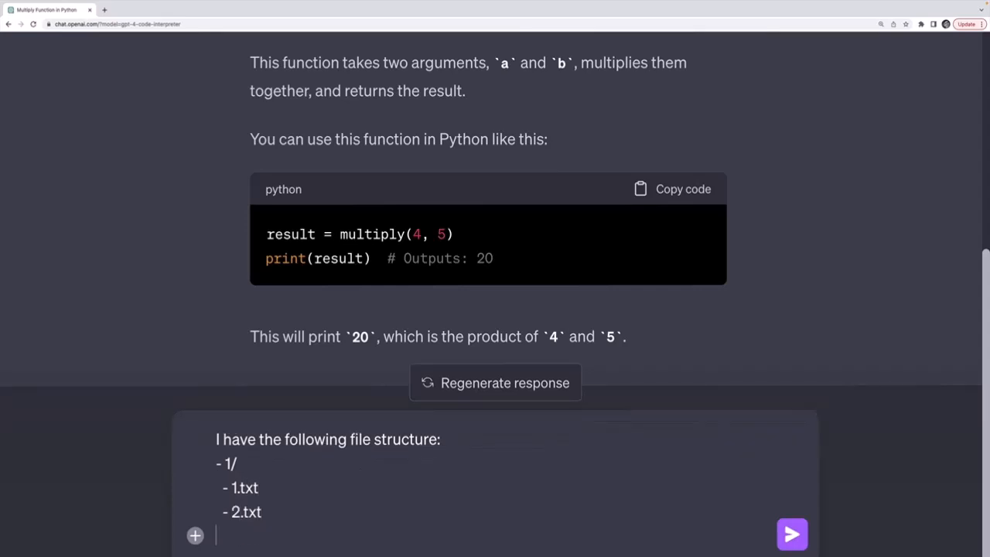
type("- 3.txt")
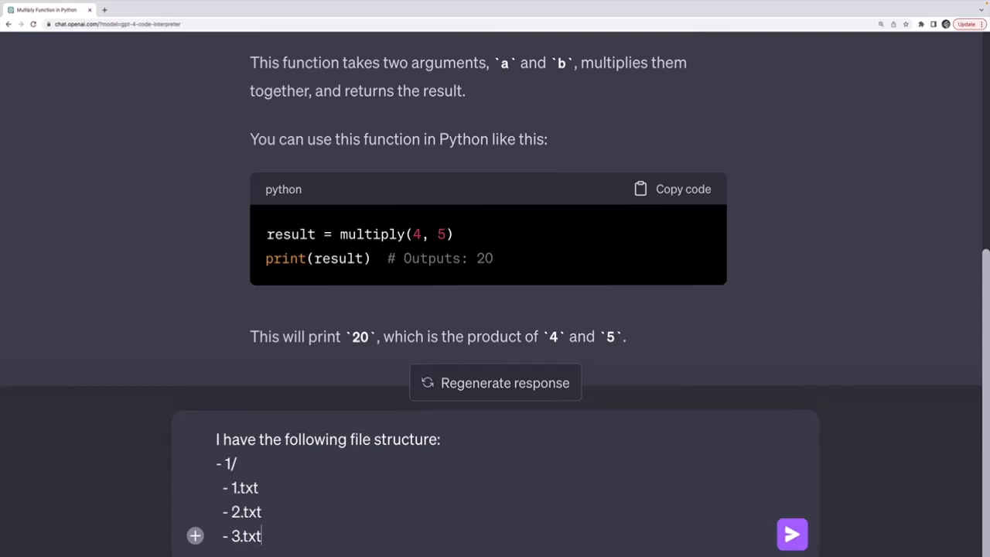
key("Enter")
type("- 2/")
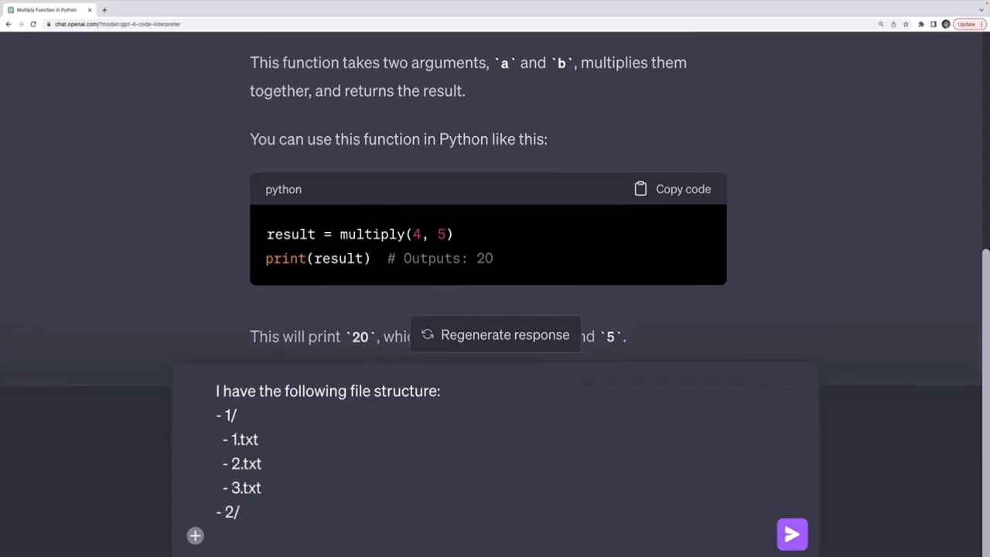
type("- 1.txt")
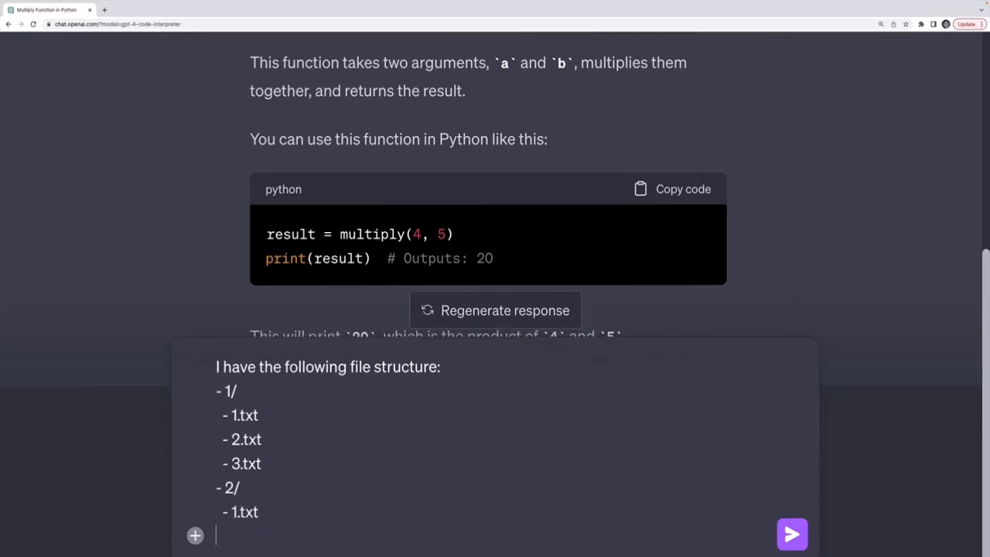
type("-2")
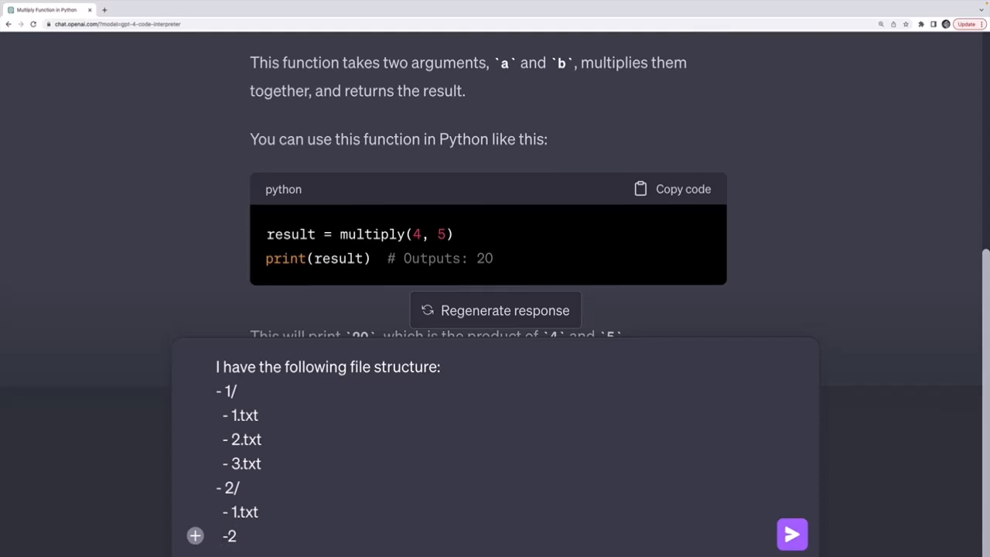
type(".txt")
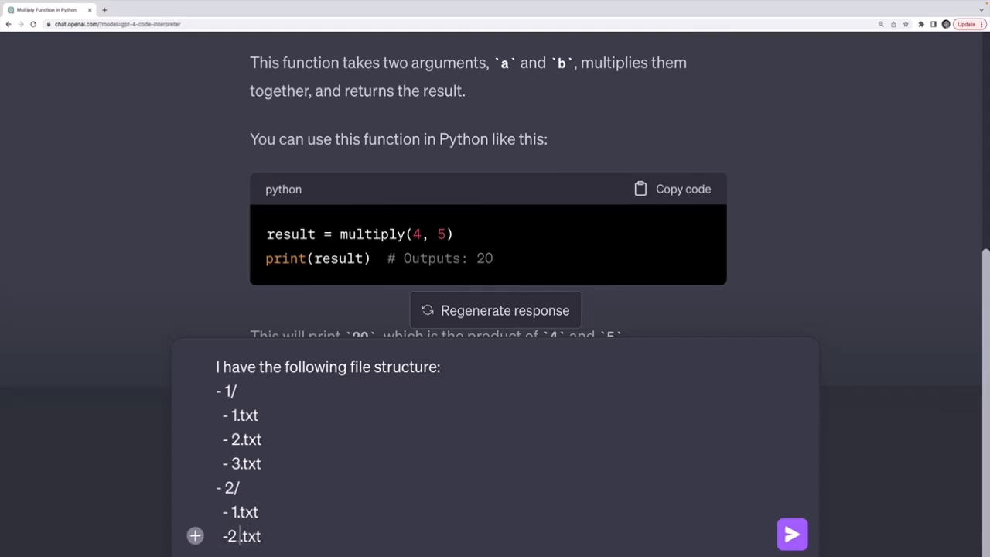
Ask for a Python script prefixing files with their parent directory and moving them into "ready_to_upload"
scroll("down", 3)
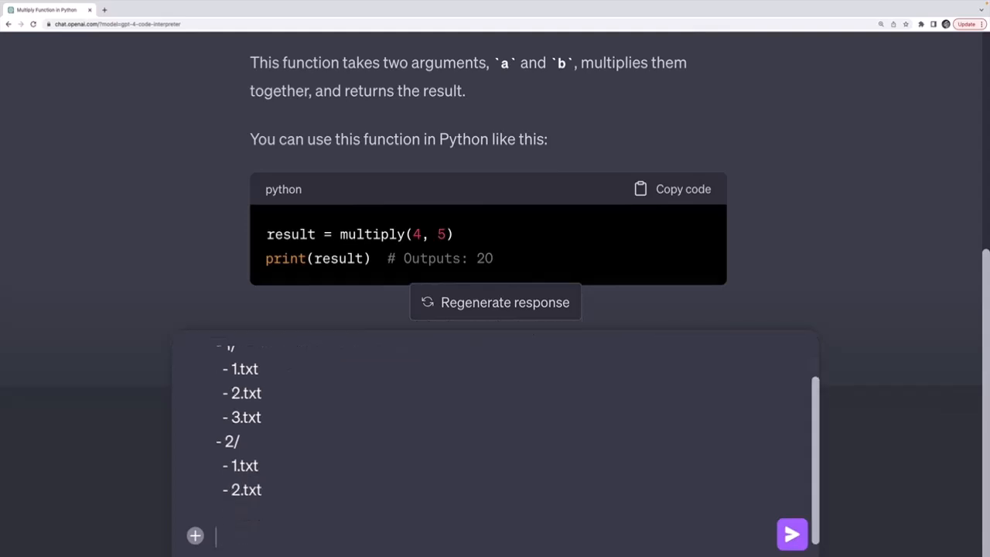
type("Write me a Python")
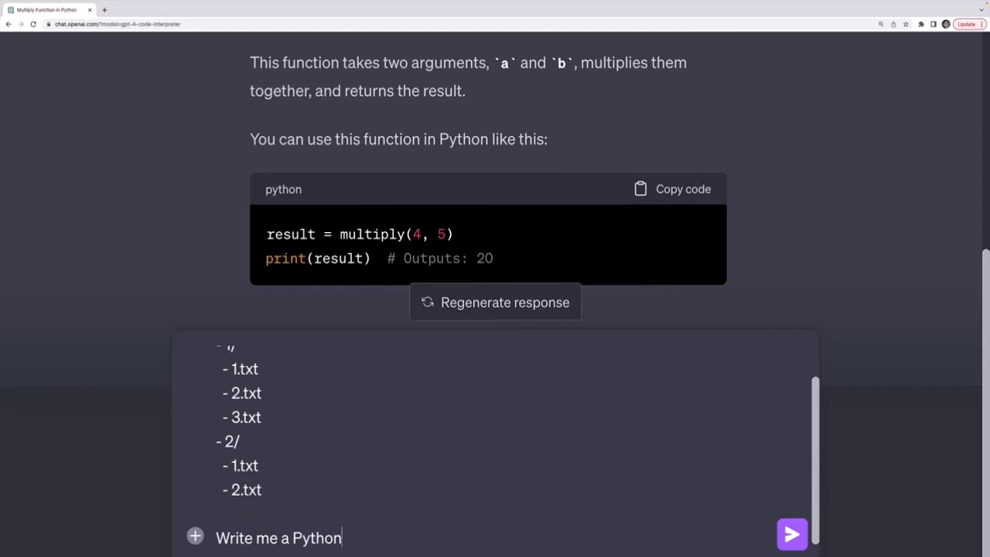
type("script that I can run to rename")
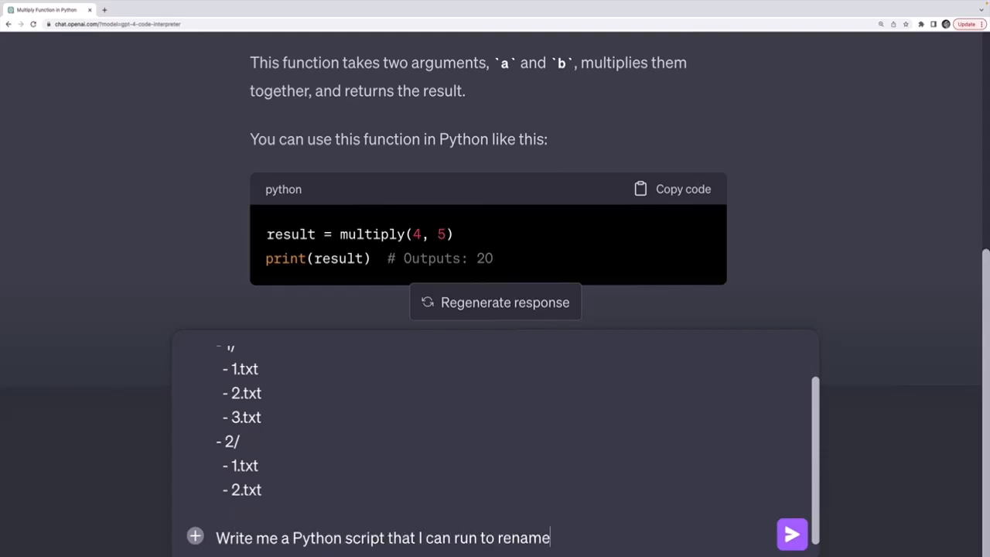
type("all the files")
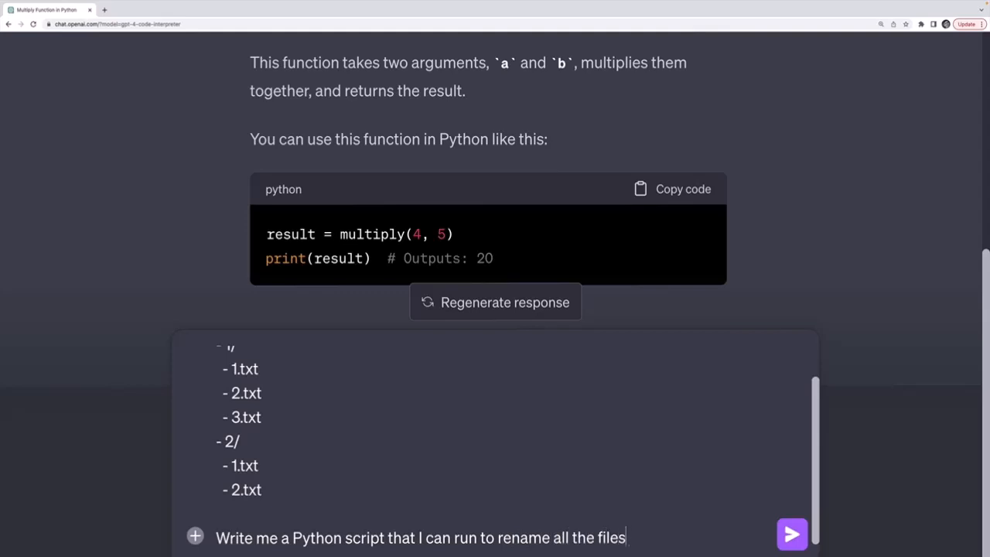
type("in a directory to be p")
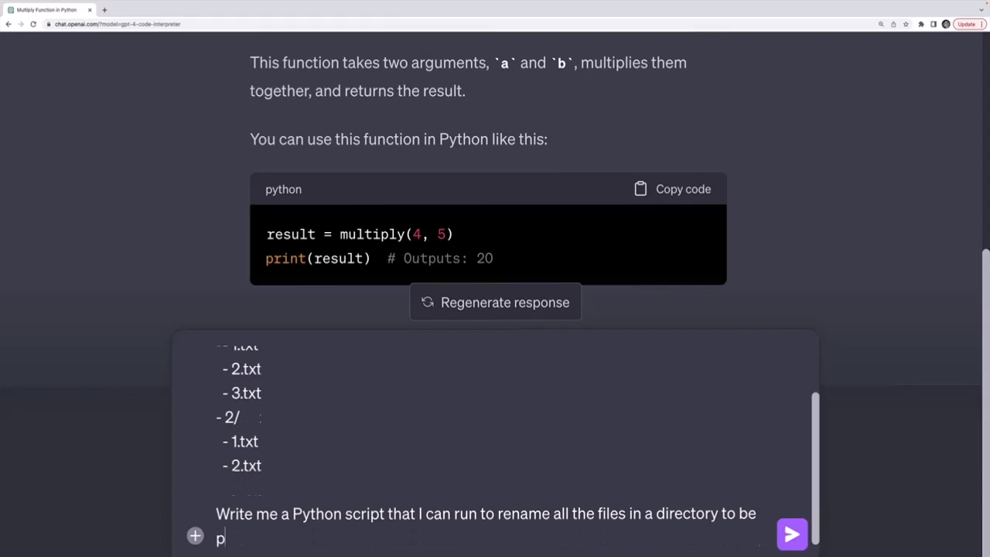
type("refixed with the number of the director")
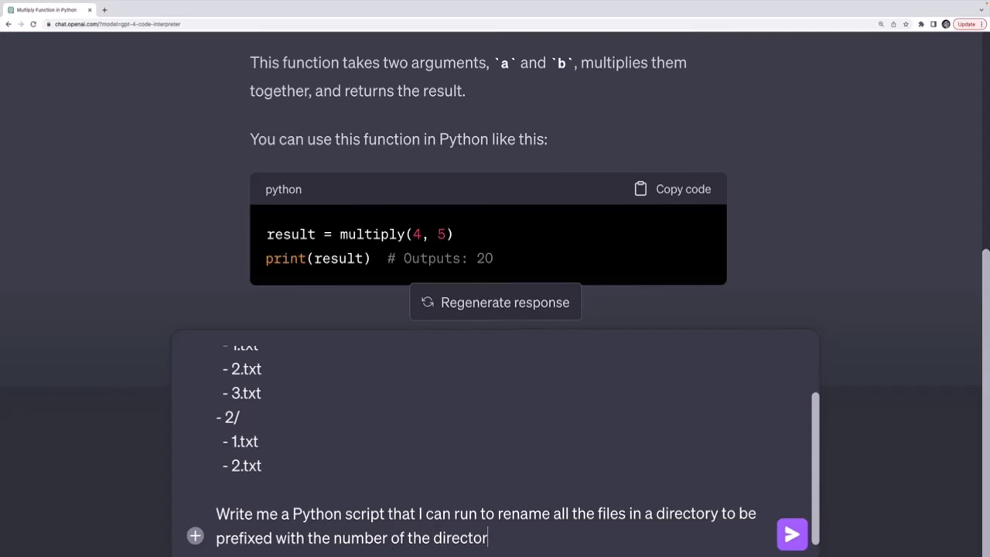
type("parent directory")
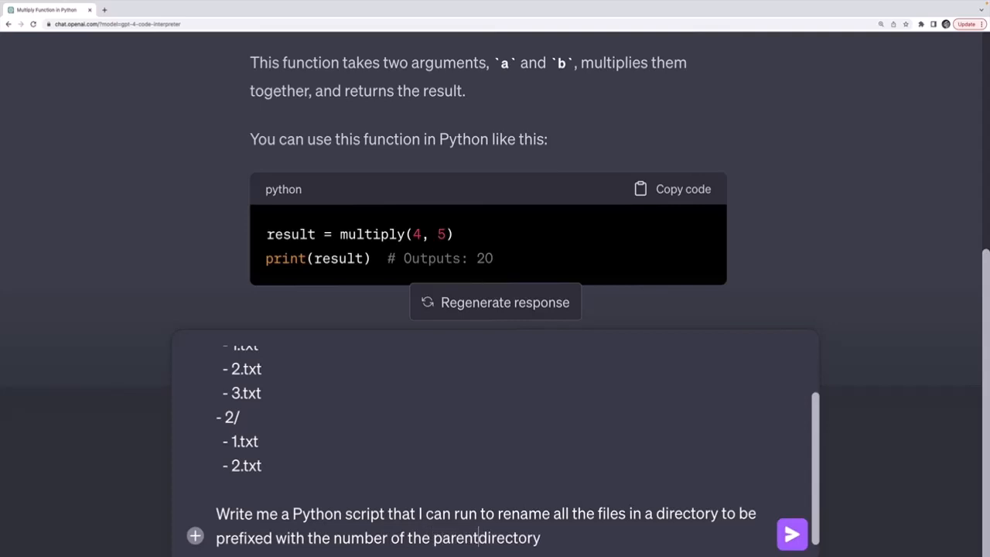
type(". T")
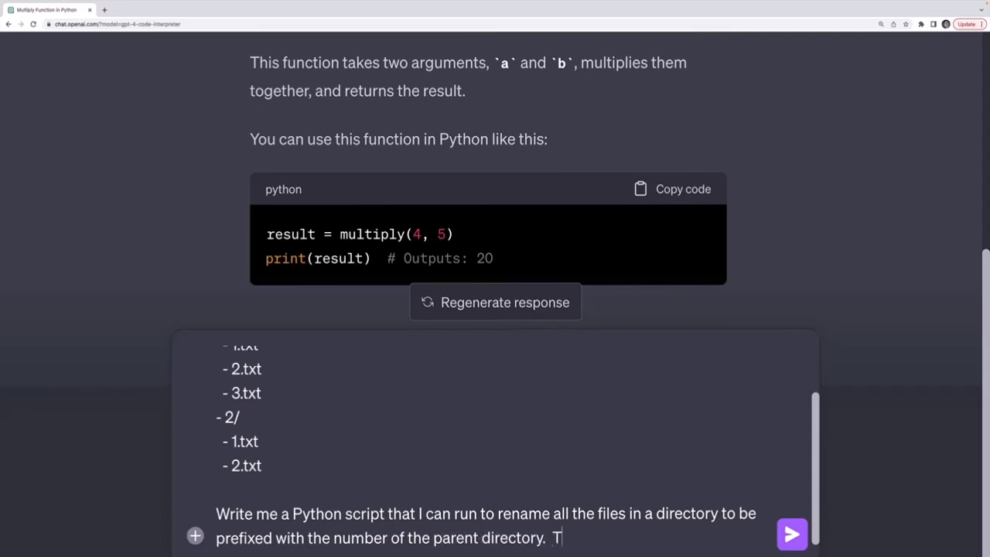
type("hen, move all the files into a")
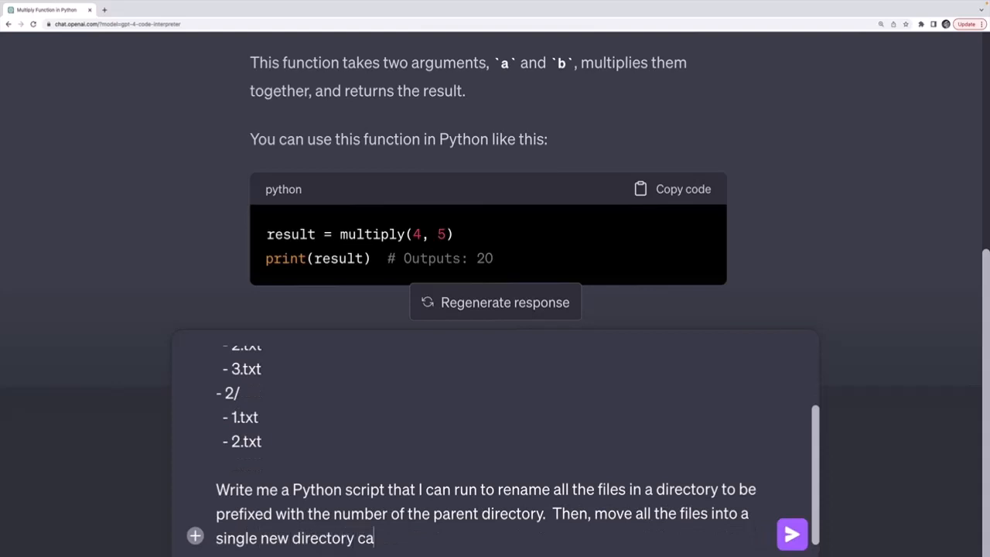
type("lled \"ready_")
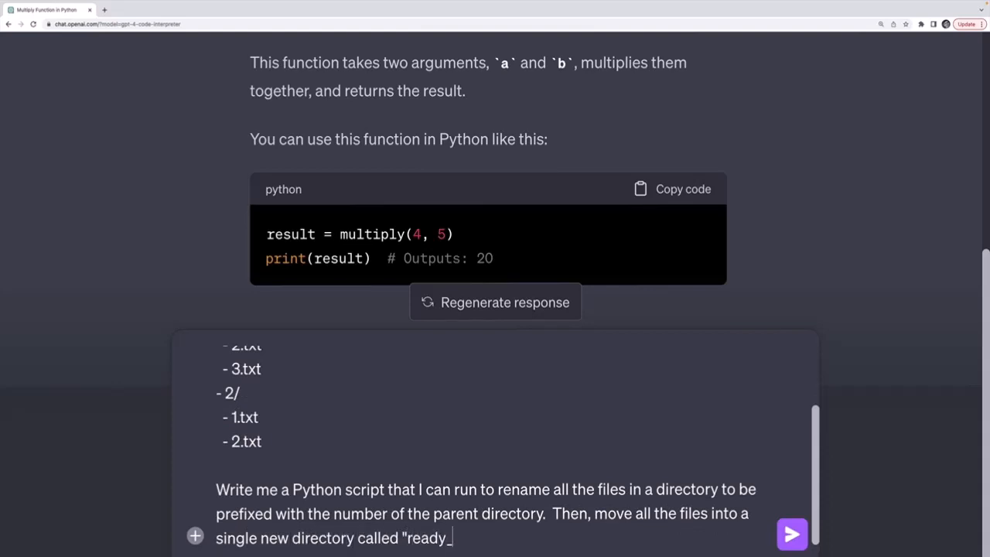
type("to_upload")
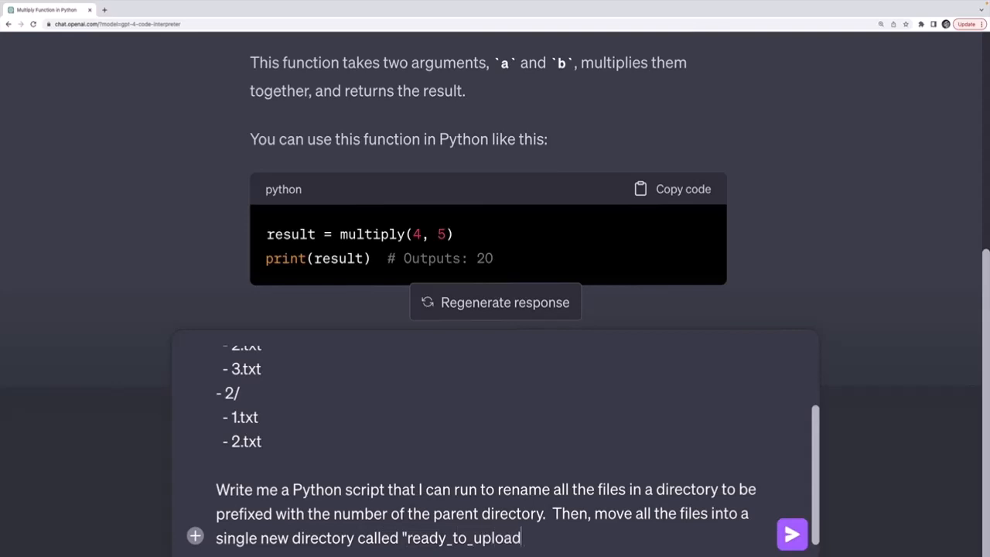
type("\"")
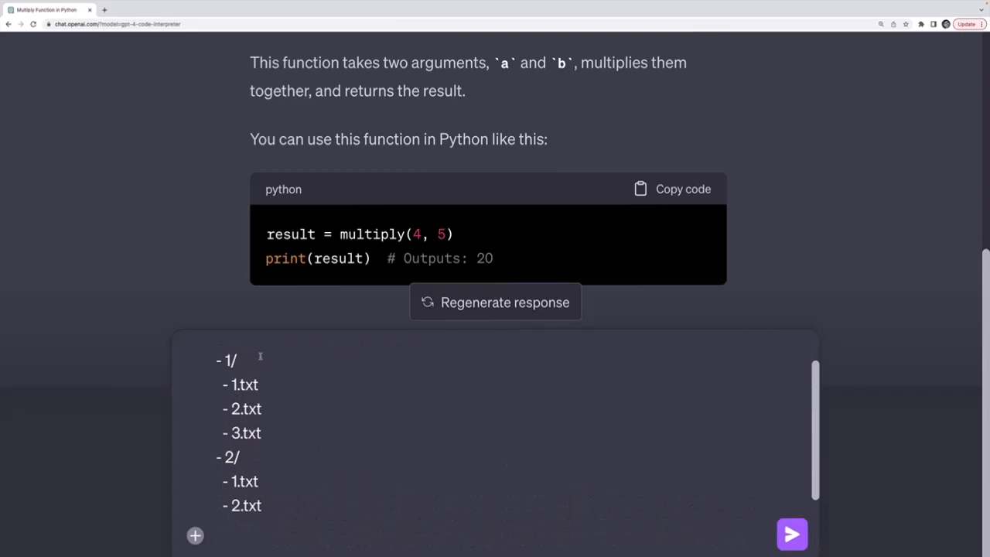
Add the sentence: The files should have names like "1_1.txt" and "1_2.txt"
double_click(229, 359)
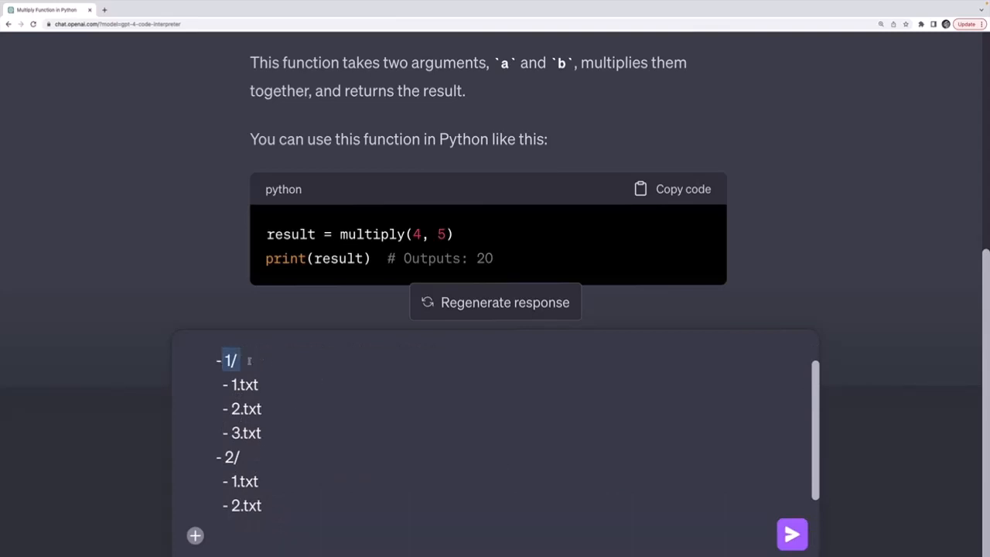
scroll("down", 3)
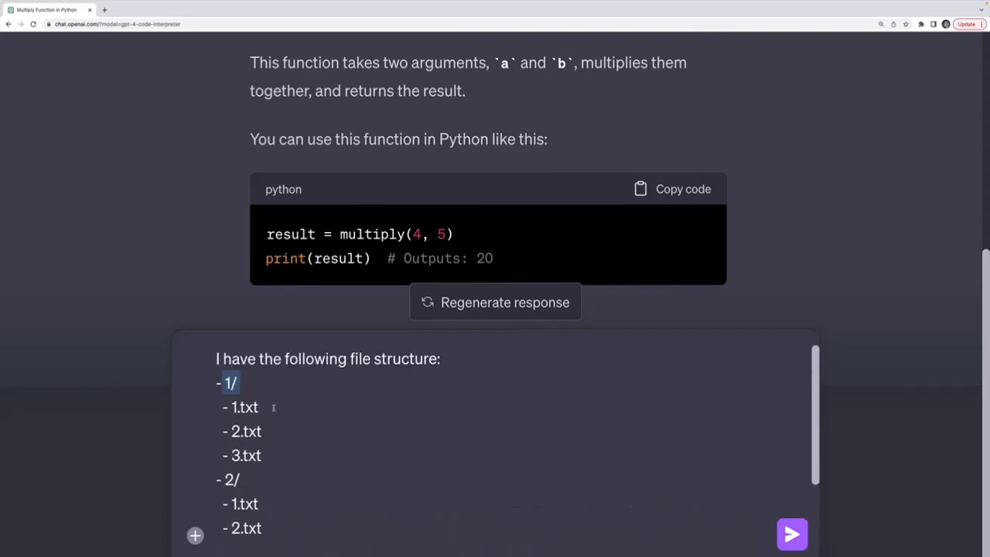
scroll("down", 3)
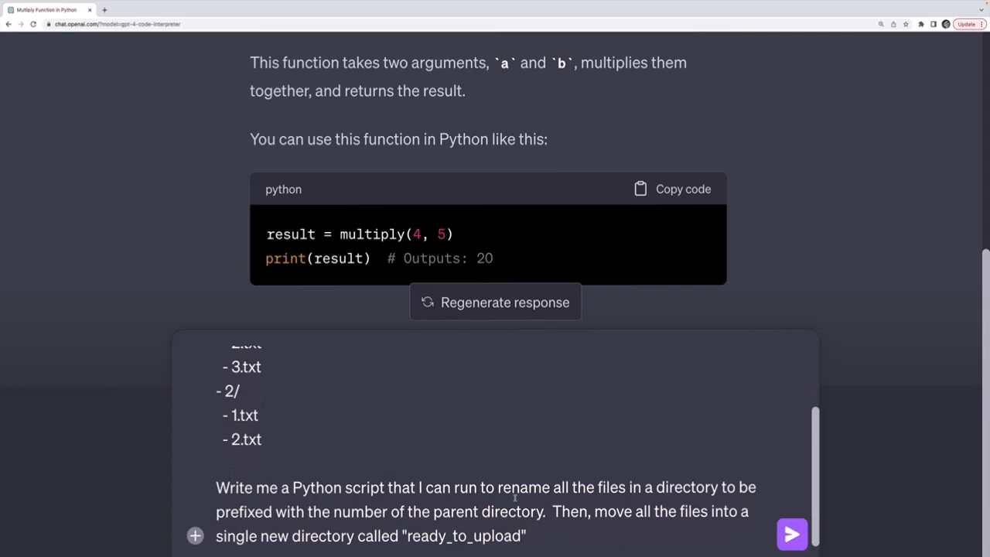
type("The le")
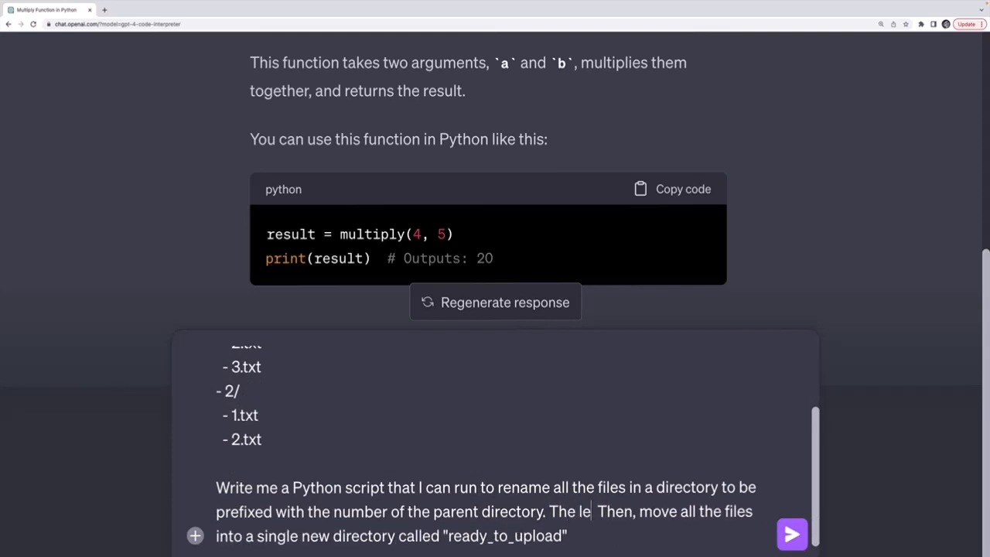
type("files should have nam")
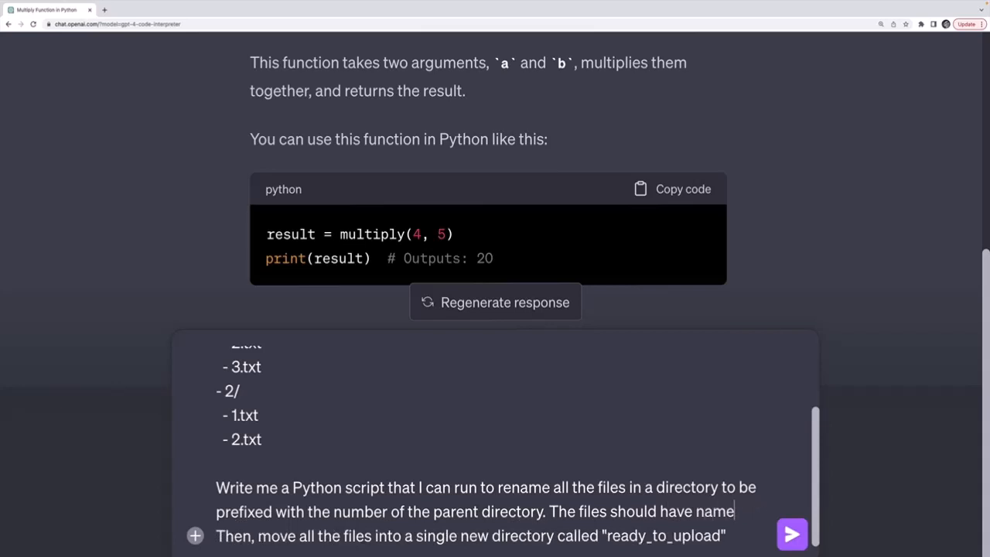
type("like \"1_")
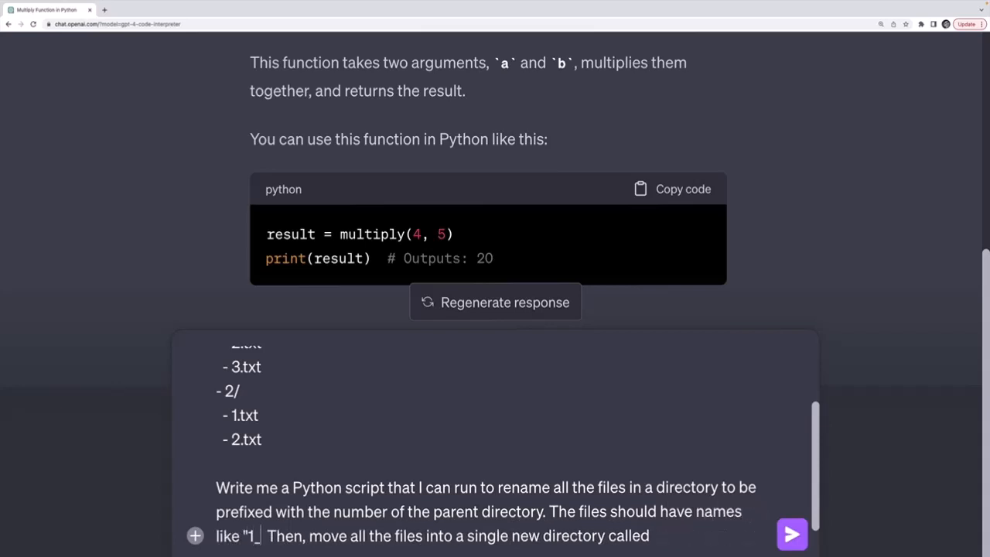
type("1.txt\"")
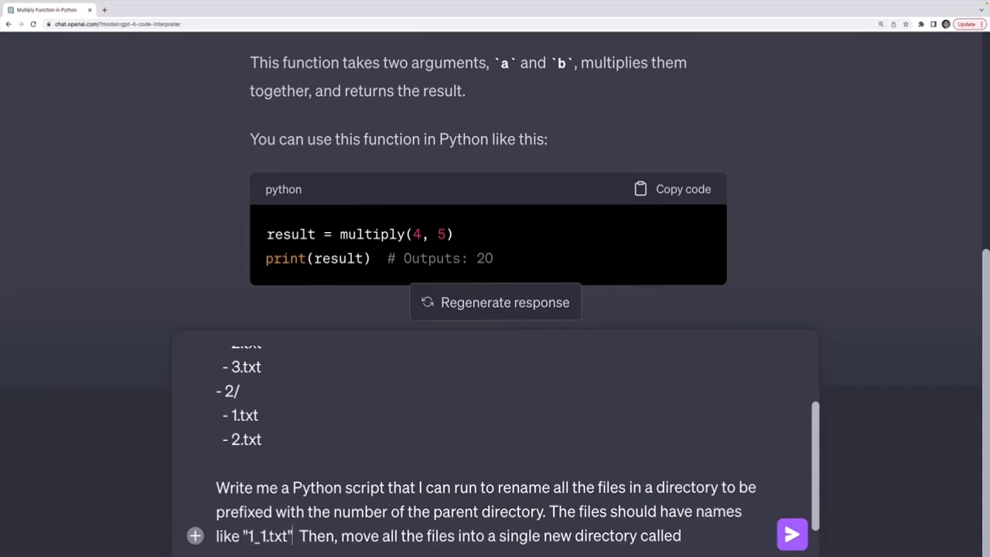
type("and \"")
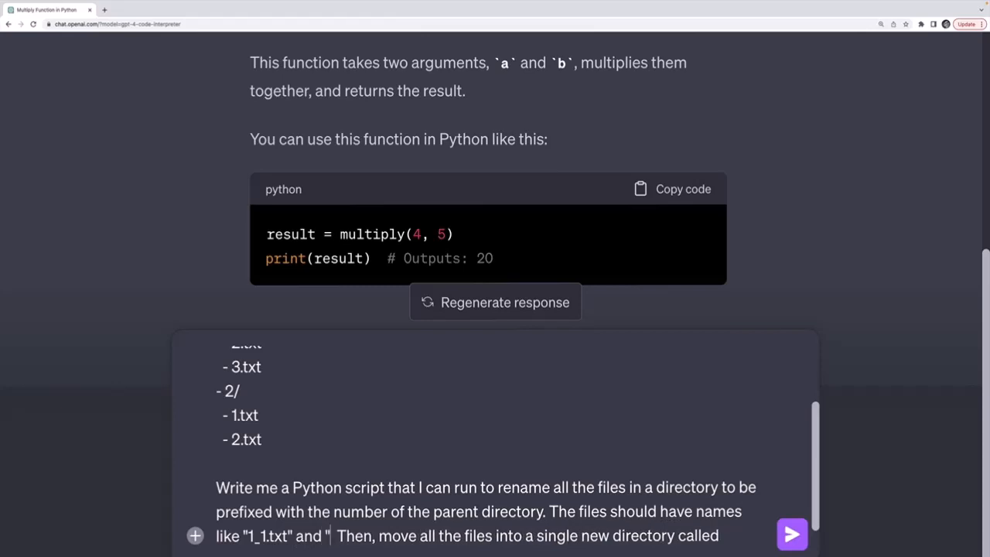
type("1_2.txt\".")
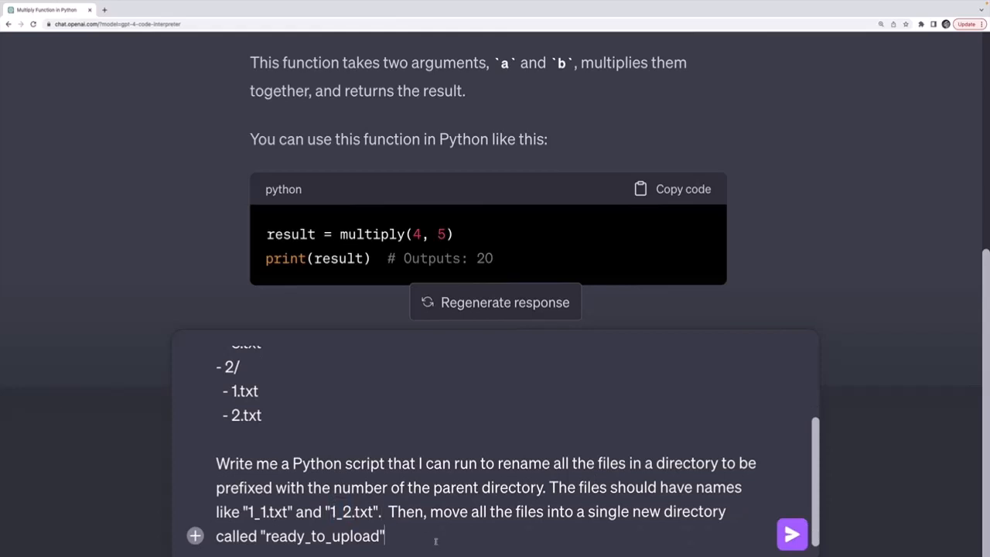
Send the prompt and read through the generated os/shutil script that fills ready_to_upload, with its explanation
left_click(796, 532)
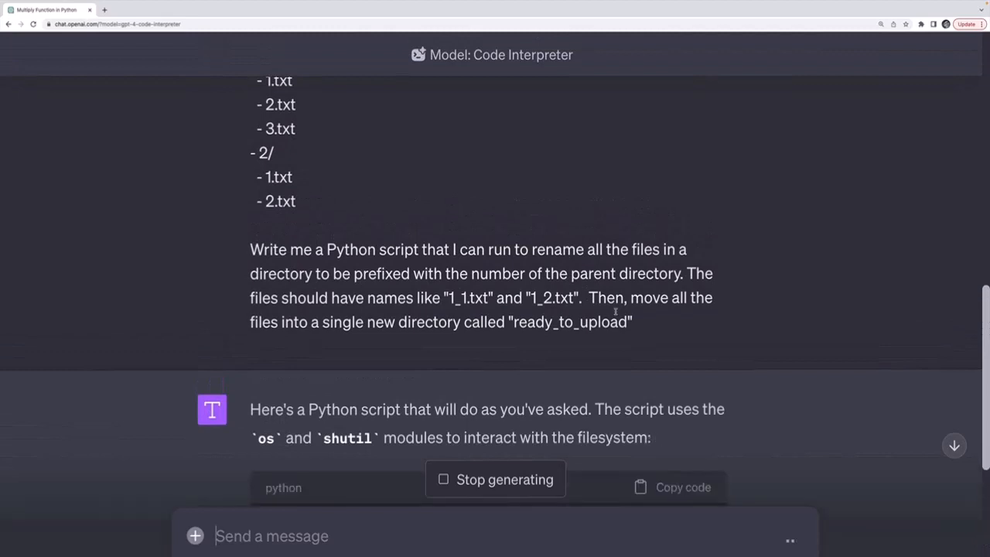
scroll("down", 3)
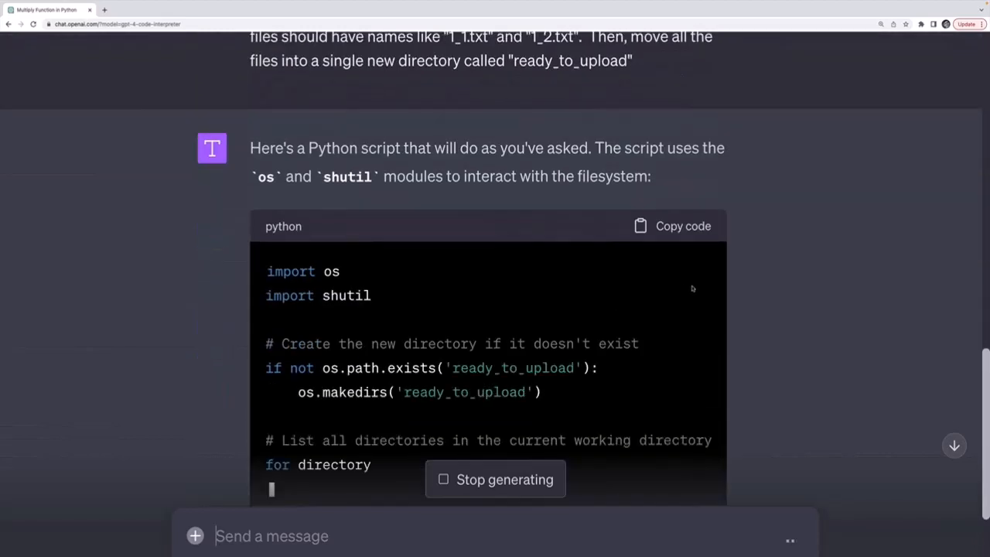
scroll("down", 3)
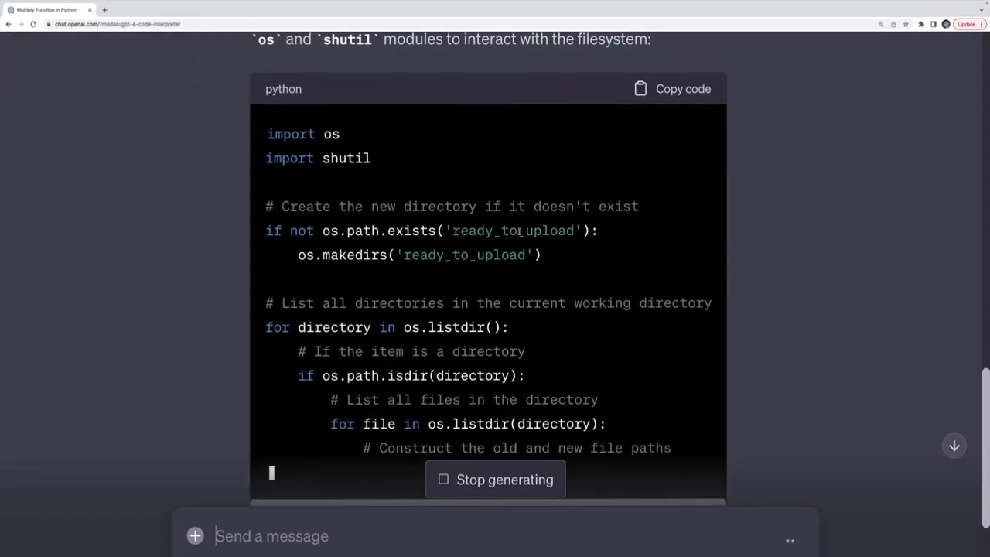
scroll("down", 3)
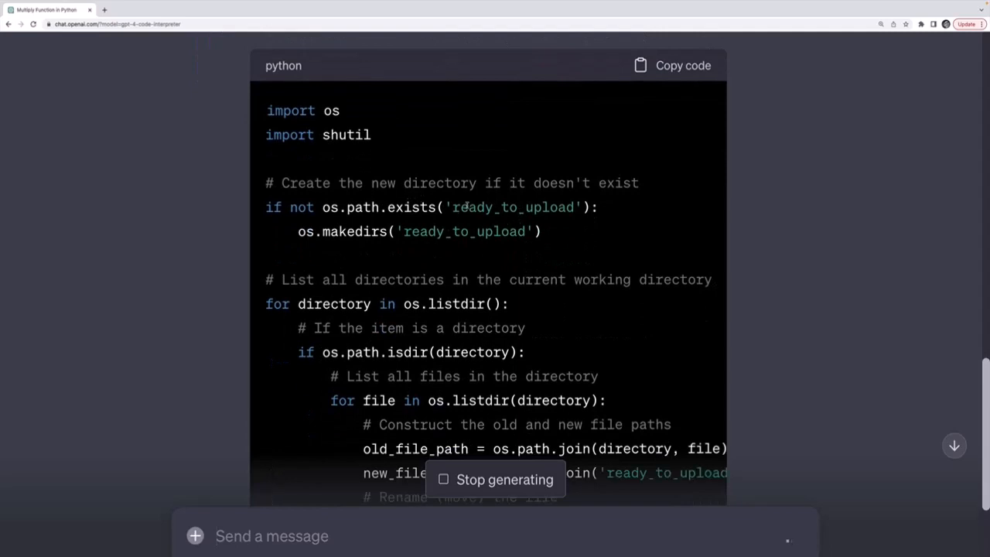
mouse_move(572, 236)
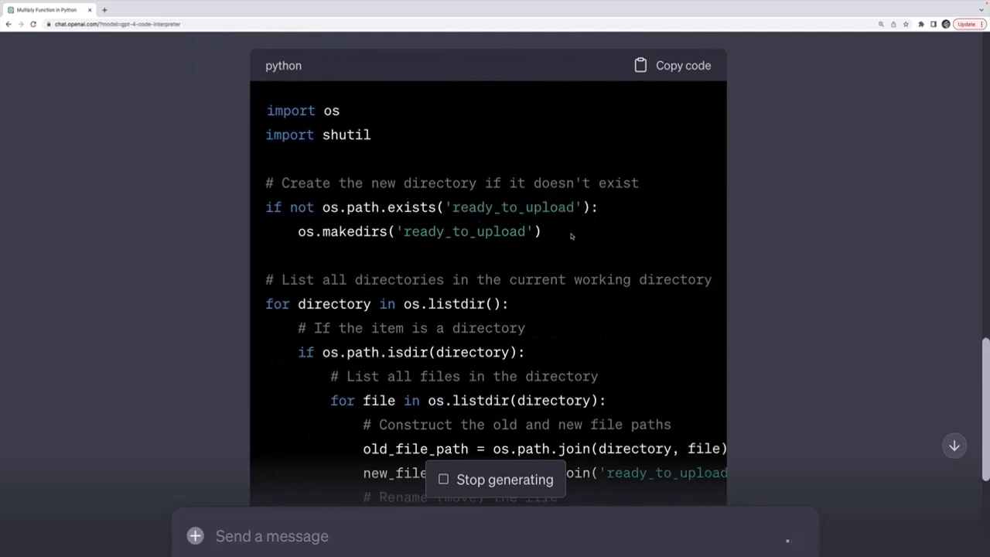
scroll("down", 3)
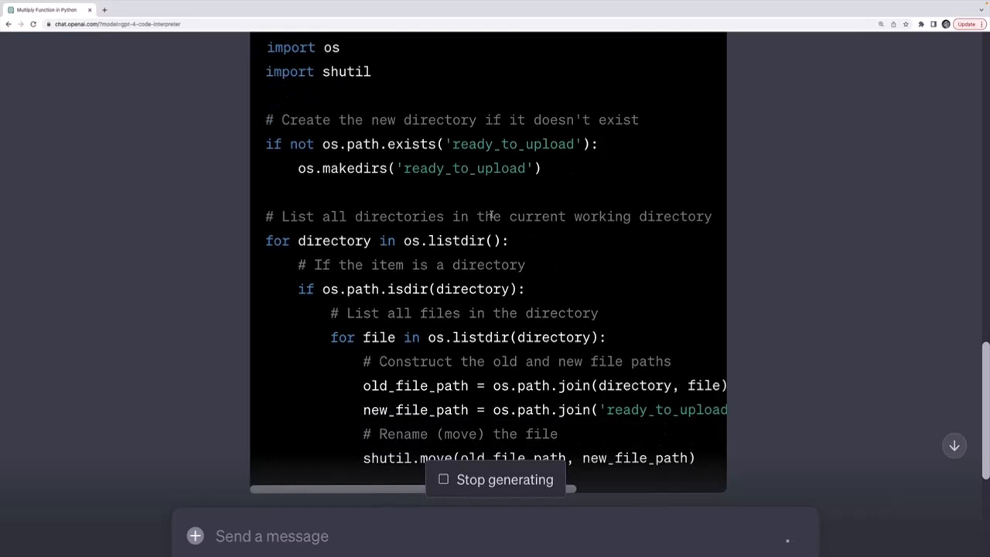
scroll("down", 3)
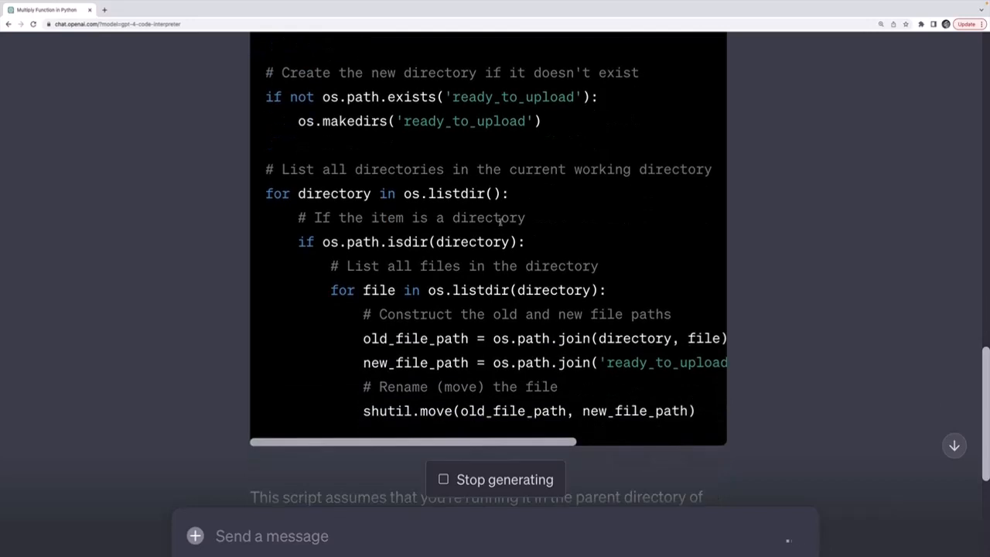
scroll("down", 3)
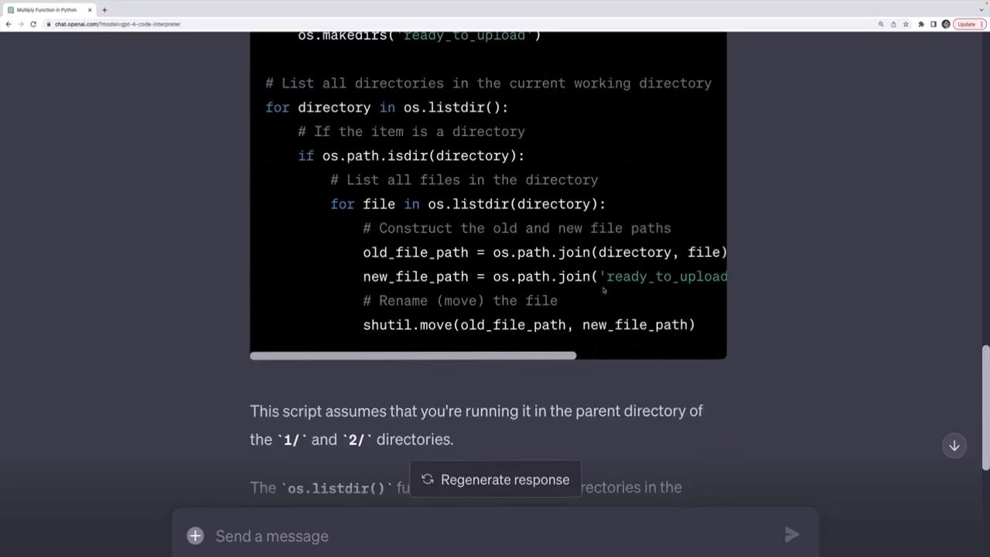
scroll("right", 3)
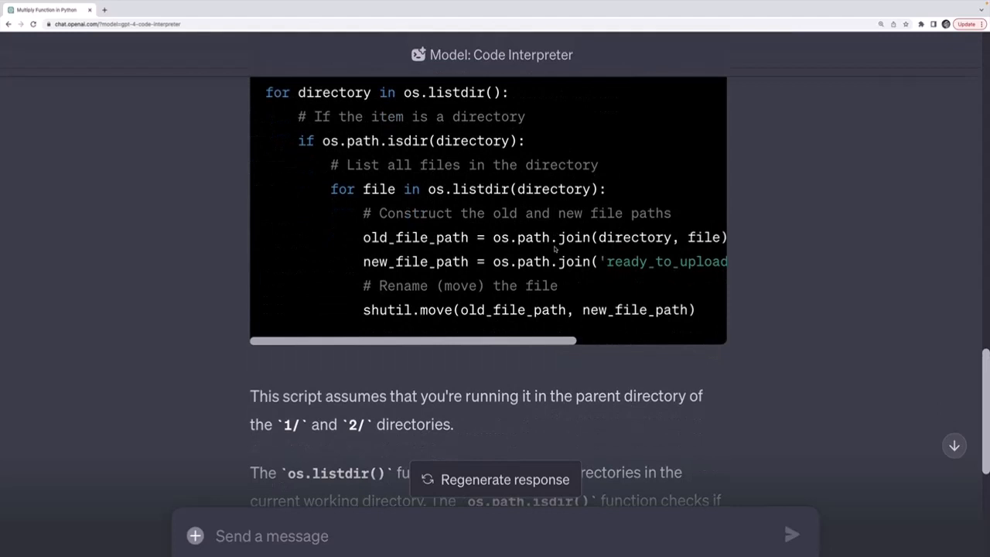
scroll("down", 3)
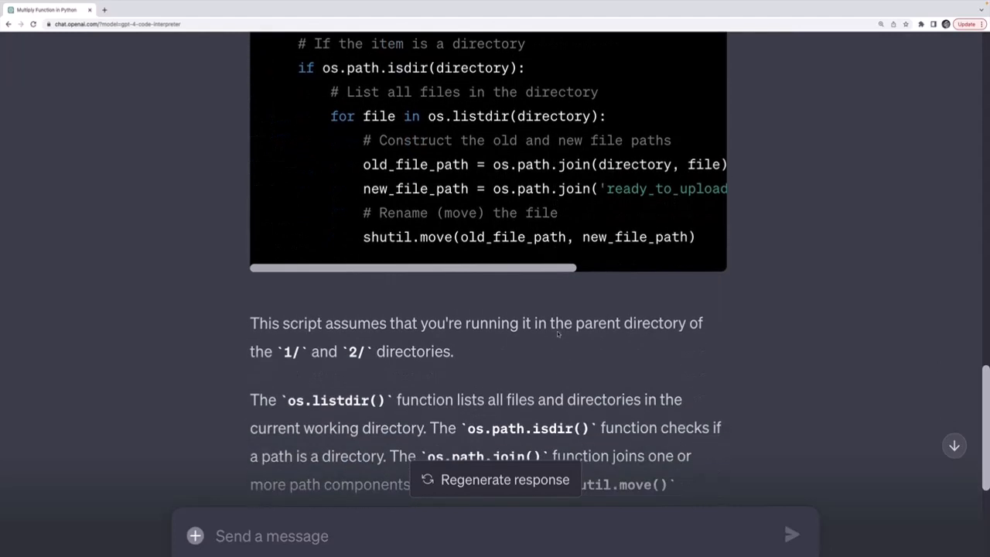
double_click(441, 323)
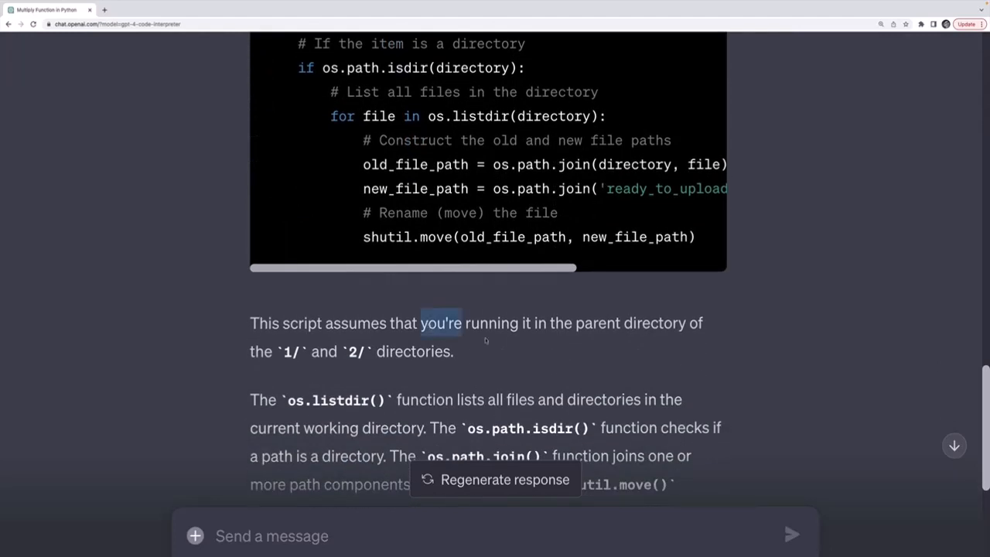
mouse_move(434, 366)
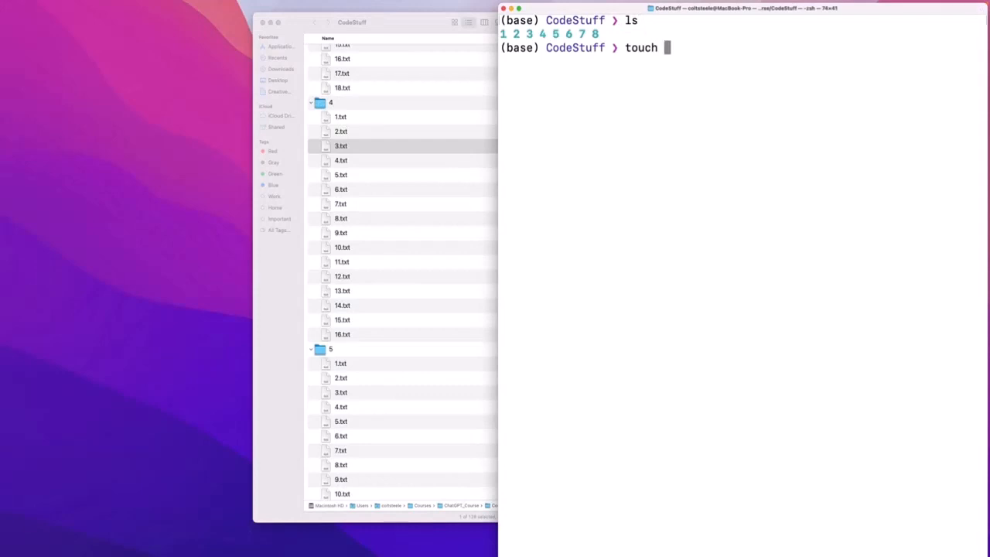
Create rename_files.py with the script, print it with cat, and run it with python3
type("rename_files.py")
type("cat")
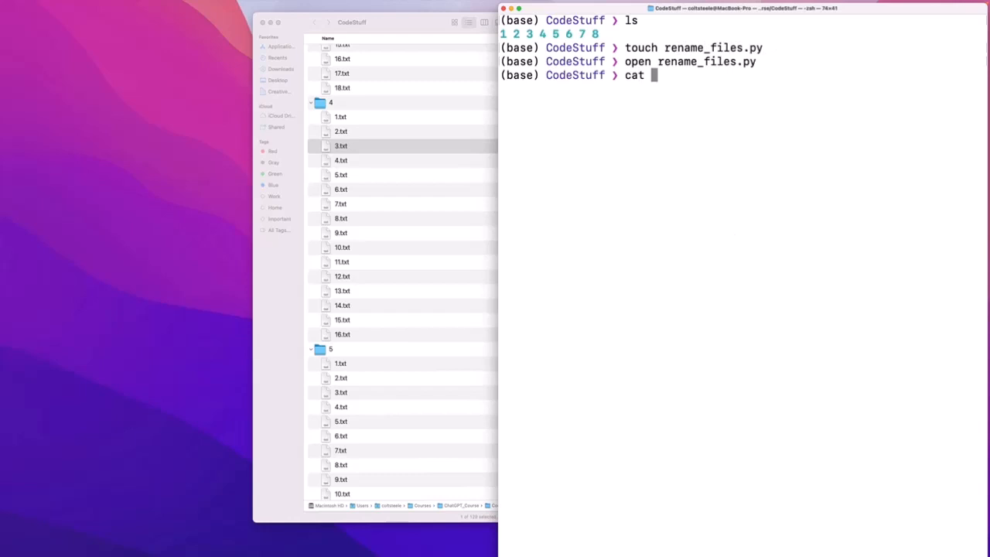
type("rename_files.py")
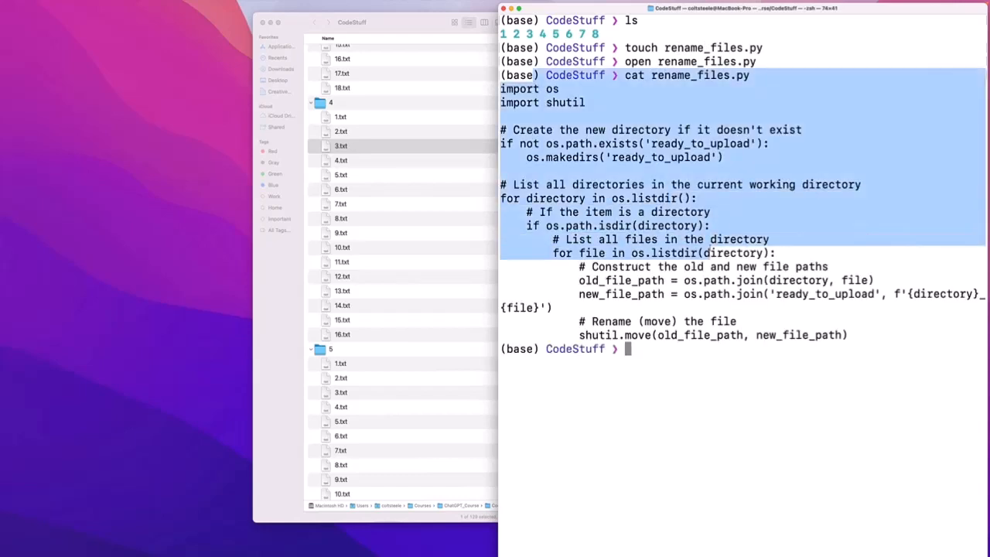
type("python3")
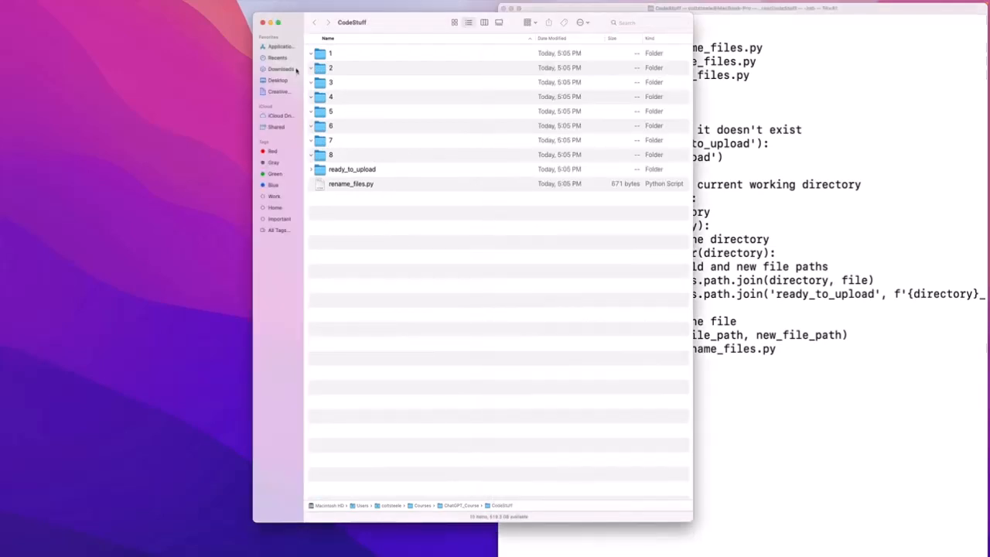
Check in Finder that ready_to_upload holds prefixed files like 3_1.txt and 4_1.txt
left_click(331, 53)
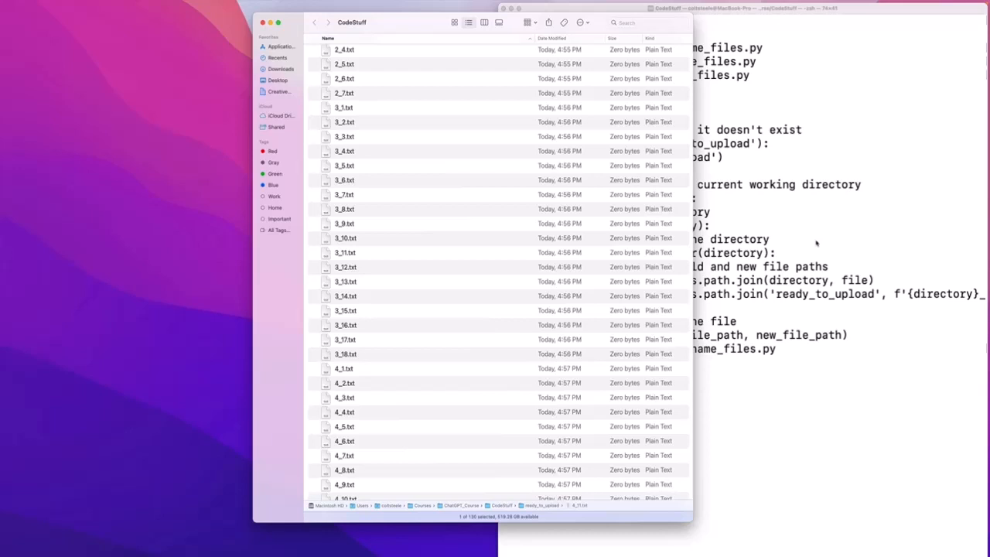
mouse_move(432, 240)
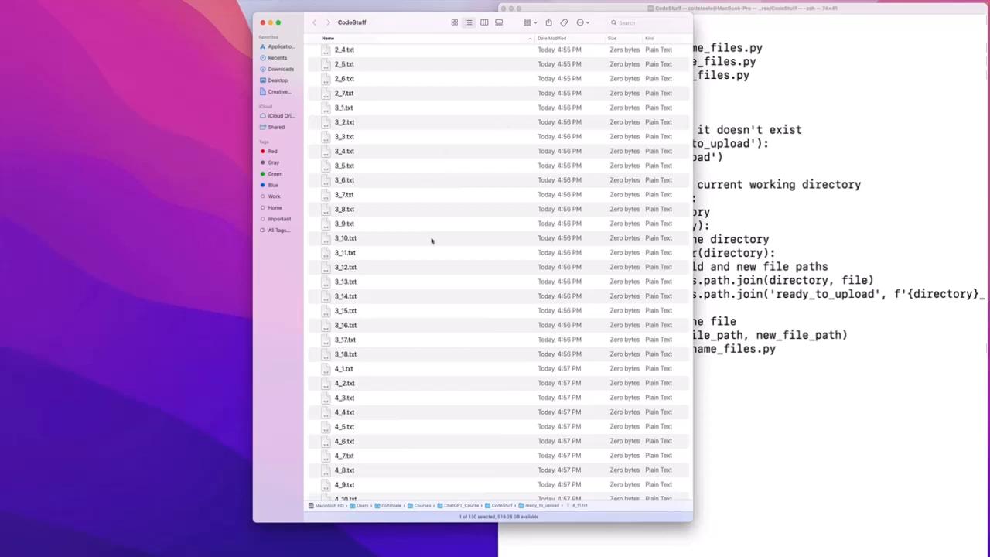